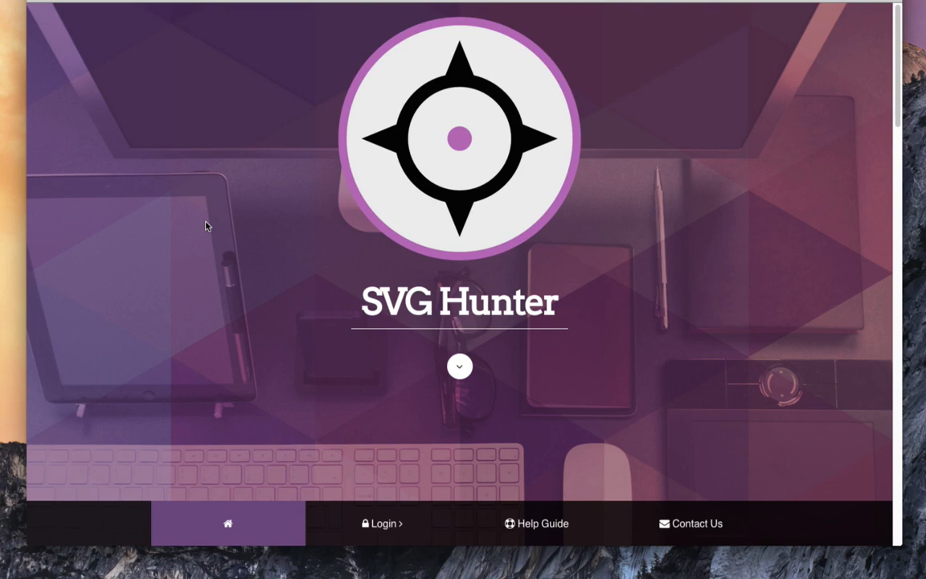
mouse_move(405, 338)
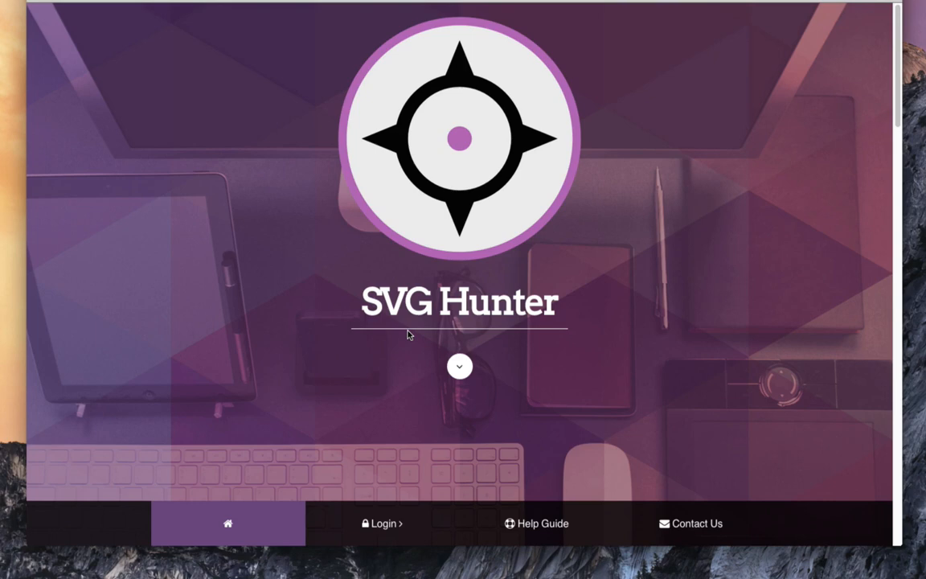
Scroll the homepage down past the banner to The First Premium SVG Finder introduction
scroll("down", 3)
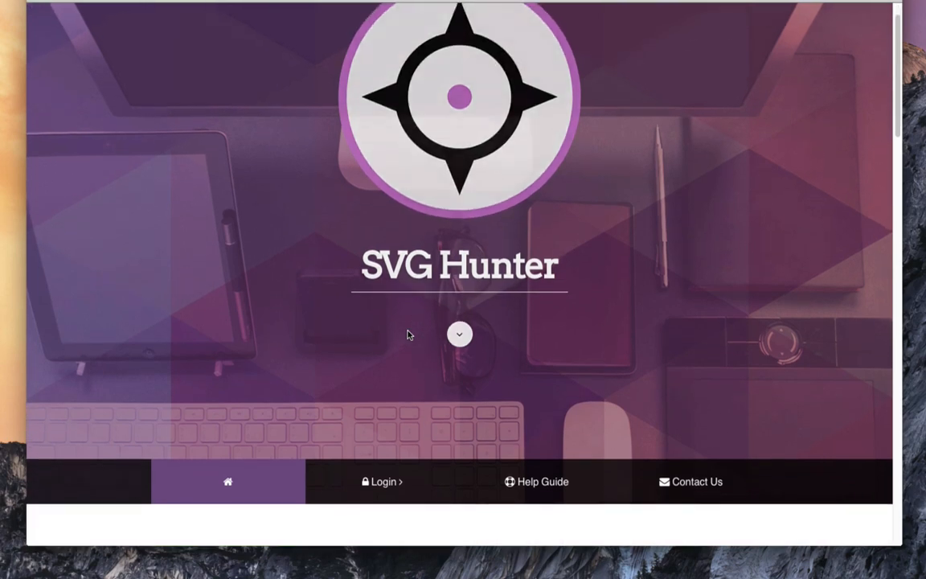
scroll("down", 3)
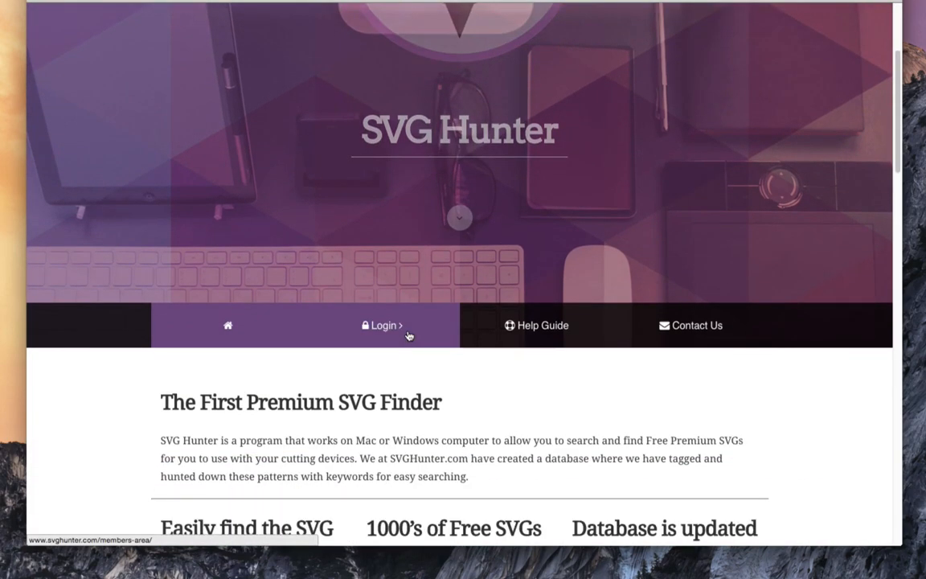
Scroll past the three feature blurbs to the How SVG Hunter Works section
scroll("down", 3)
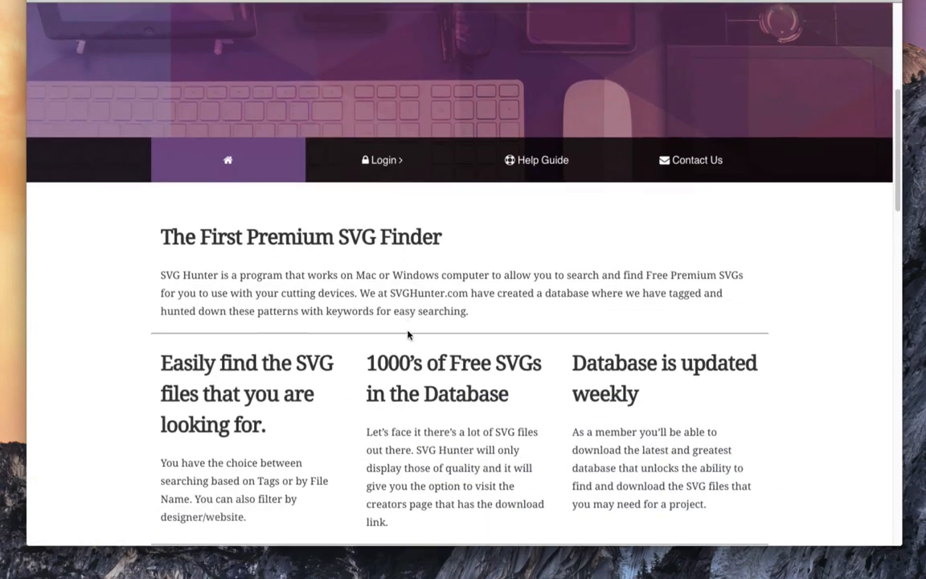
scroll("down", 3)
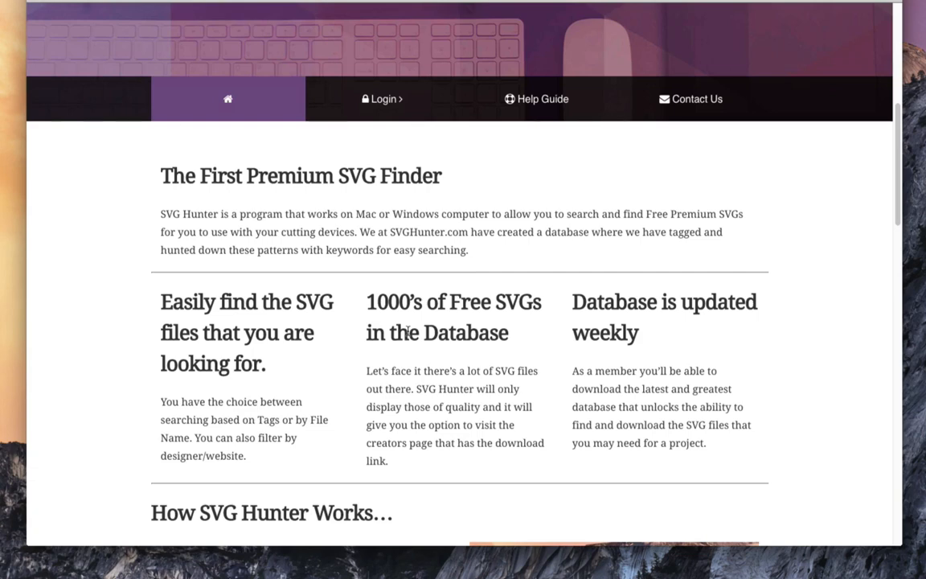
scroll("down", 3)
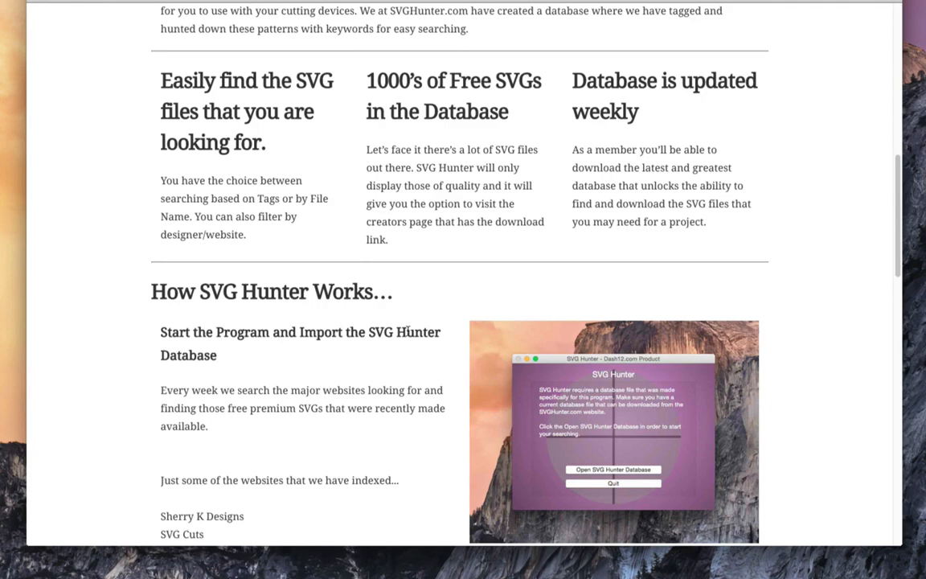
Scroll through the search-by-tags and visit-website steps down to the Program Requirements heading
scroll("down", 3)
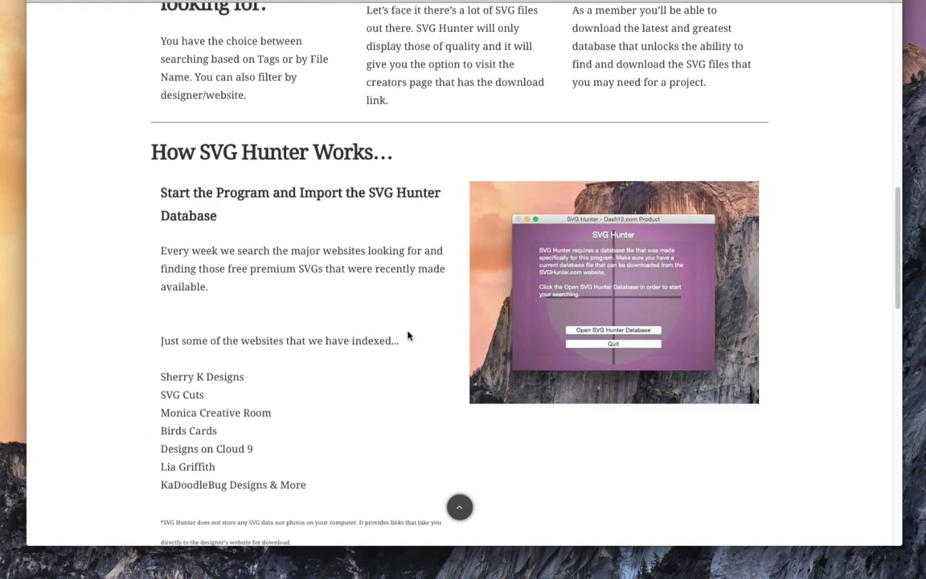
scroll("down", 3)
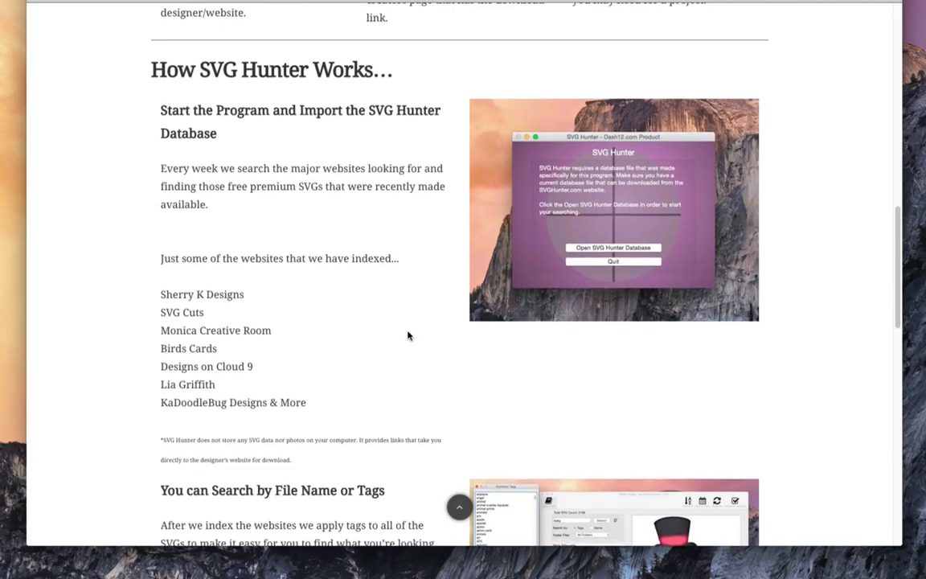
scroll("down", 3)
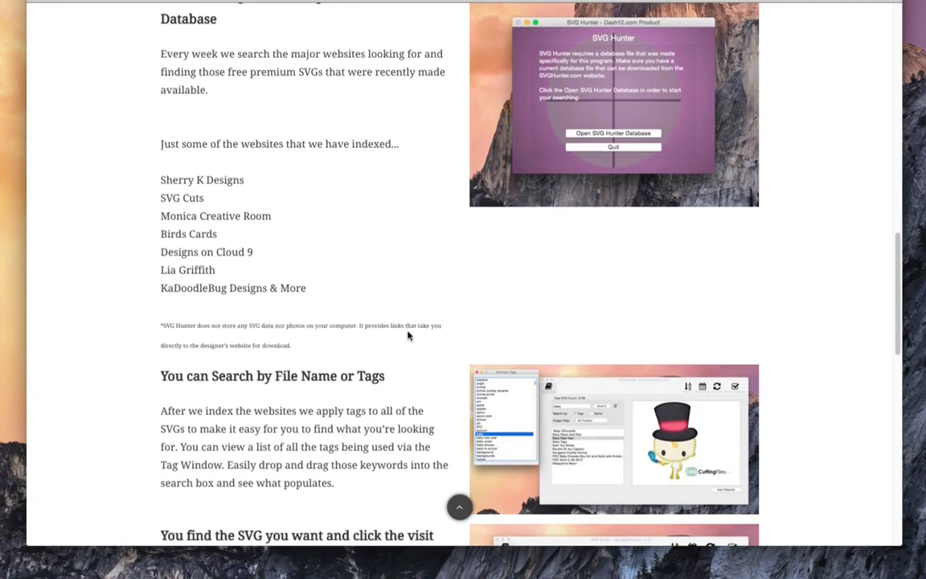
scroll("down", 3)
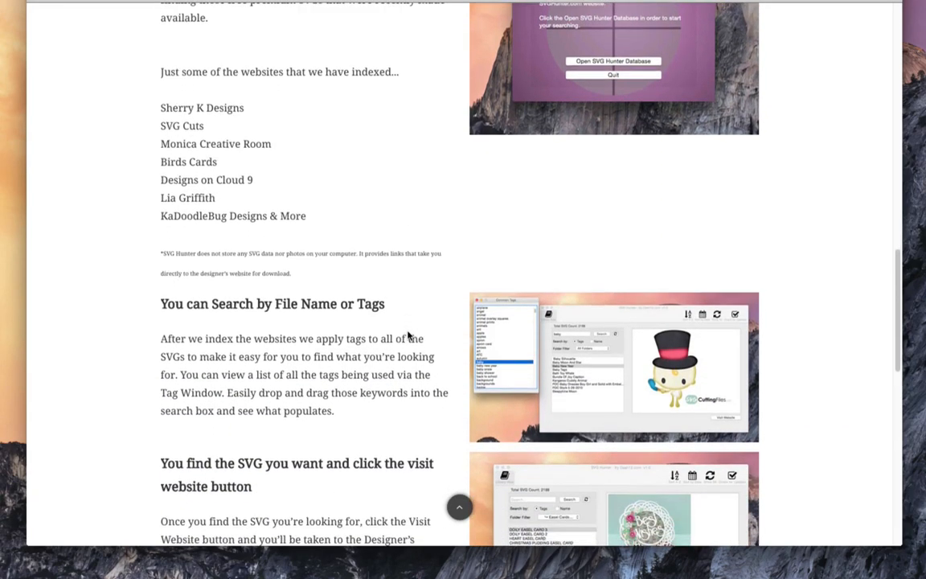
scroll("down", 3)
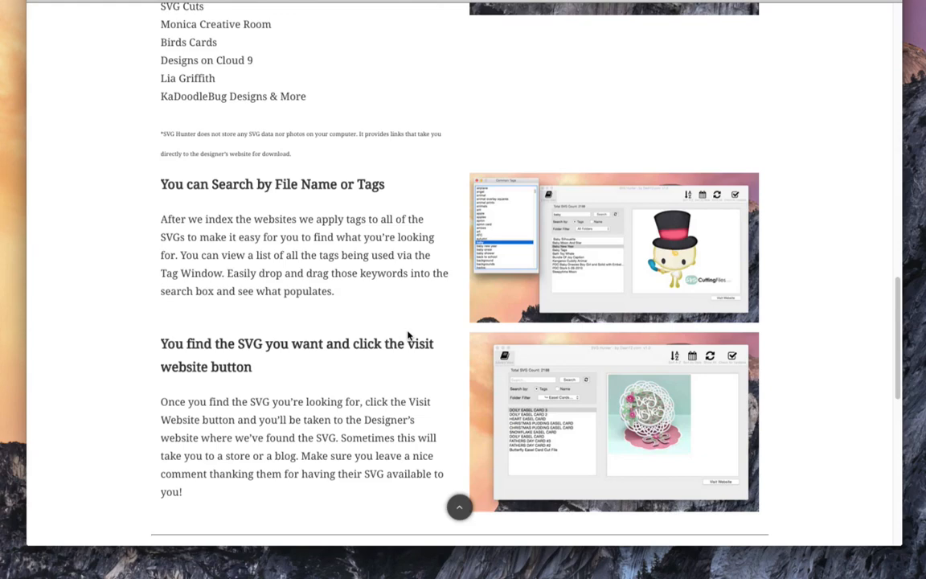
scroll("down", 3)
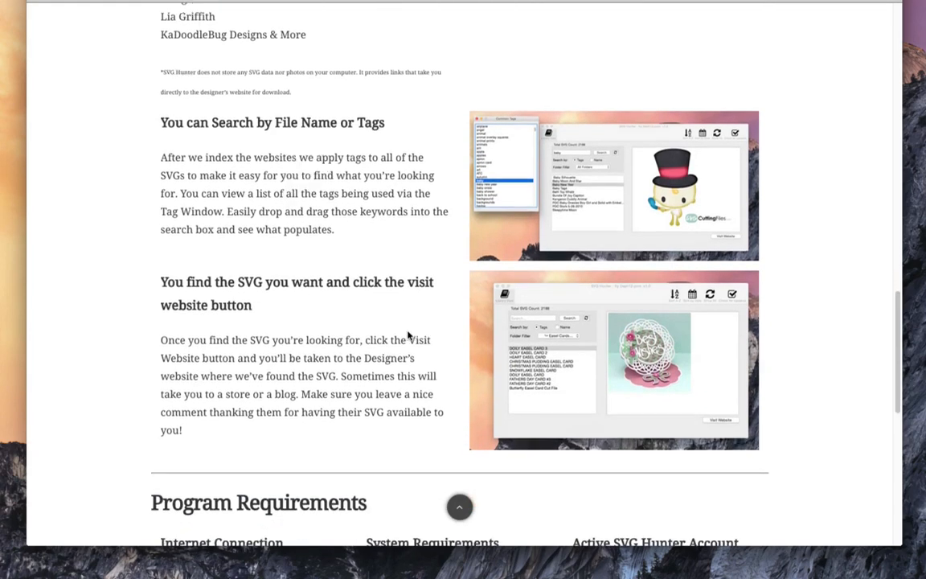
scroll("down", 3)
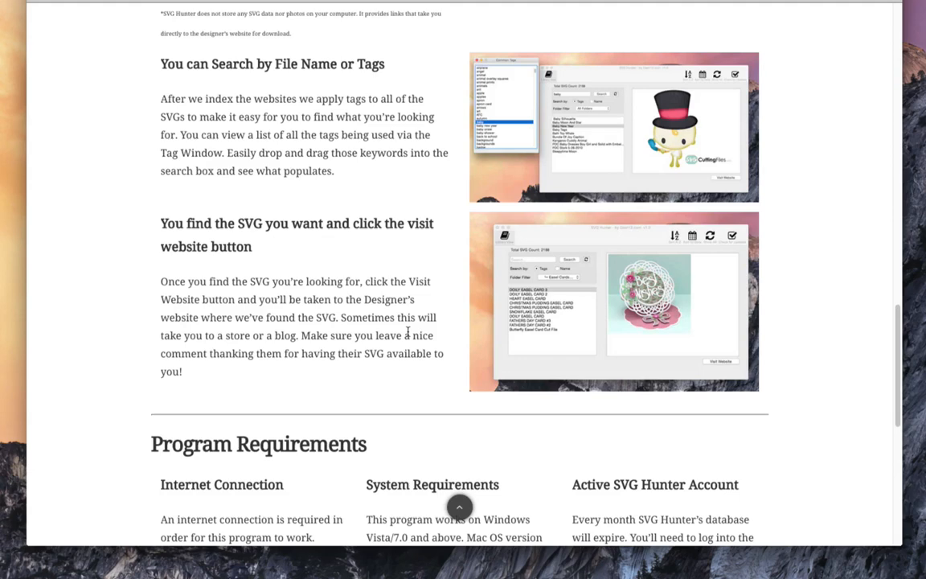
mouse_move(409, 331)
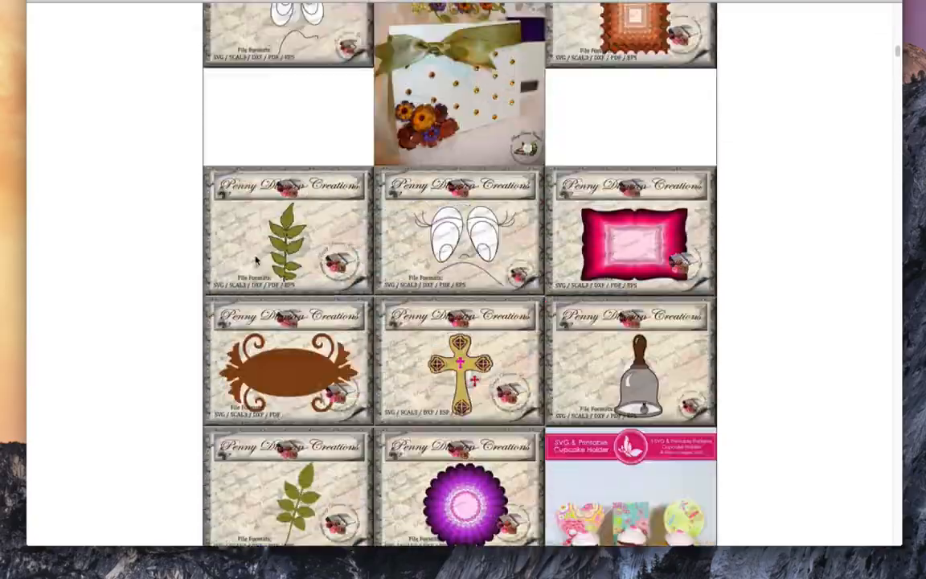
Scroll far down the gallery grid of SVG design thumbnails, mostly Penny Duncan Creations files
scroll("down", 3)
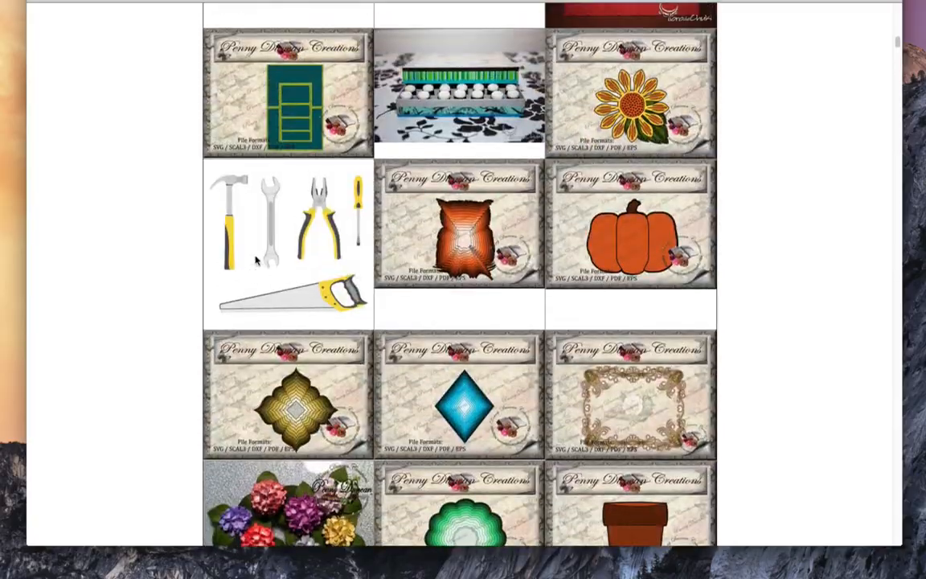
scroll("down", 3)
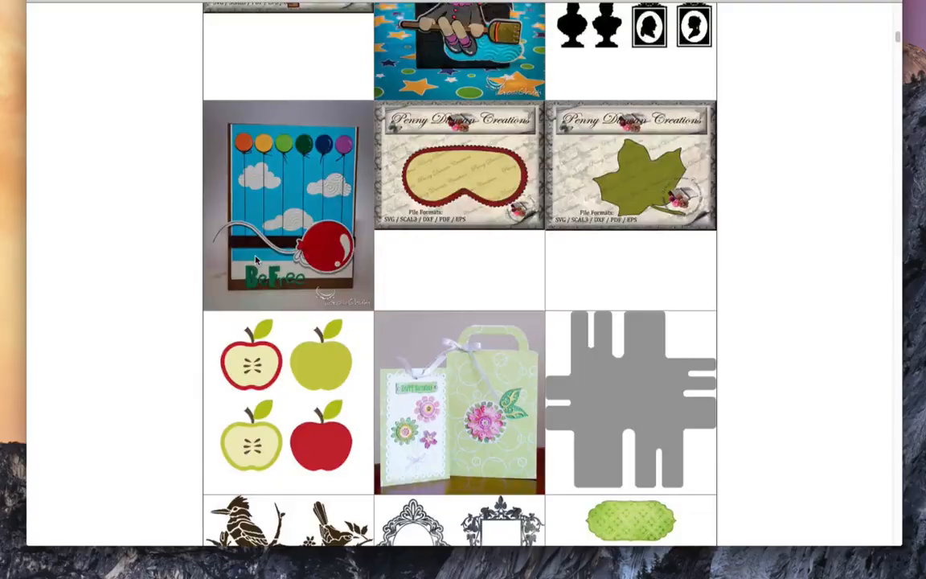
scroll("down", 3)
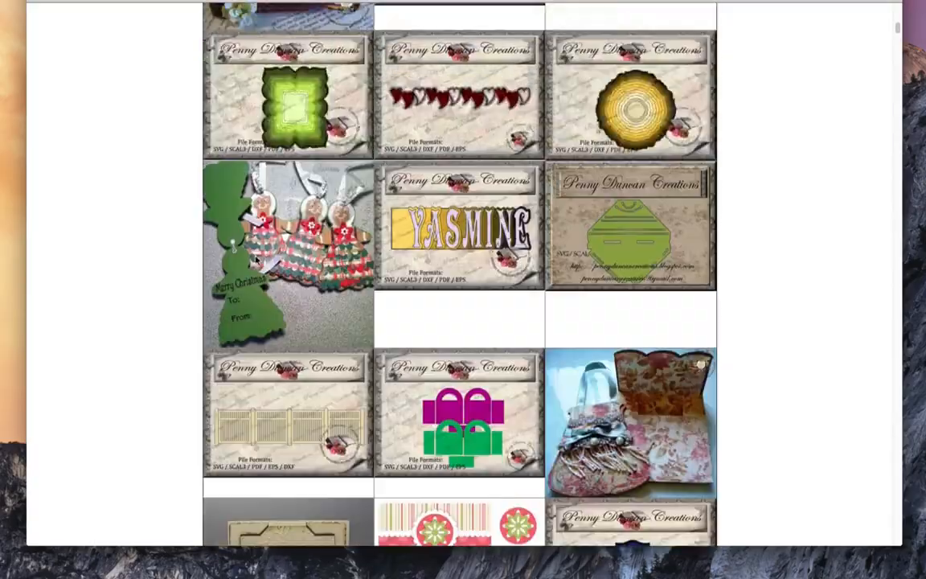
scroll("down", 3)
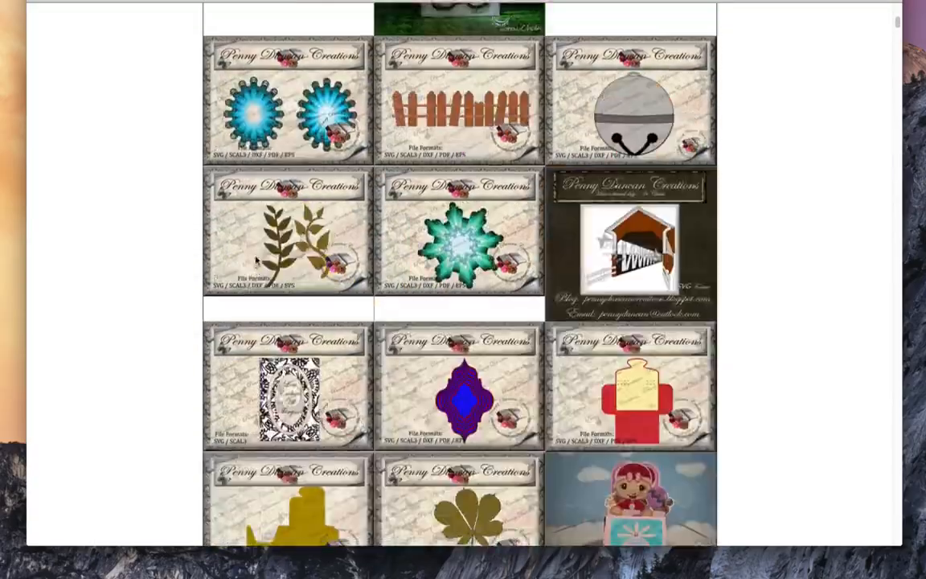
scroll("down", 3)
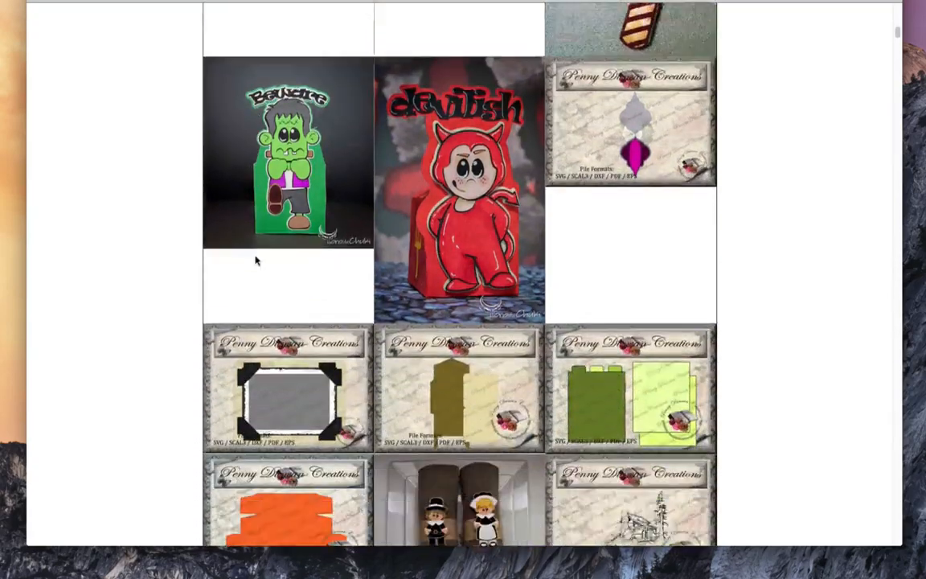
scroll("down", 3)
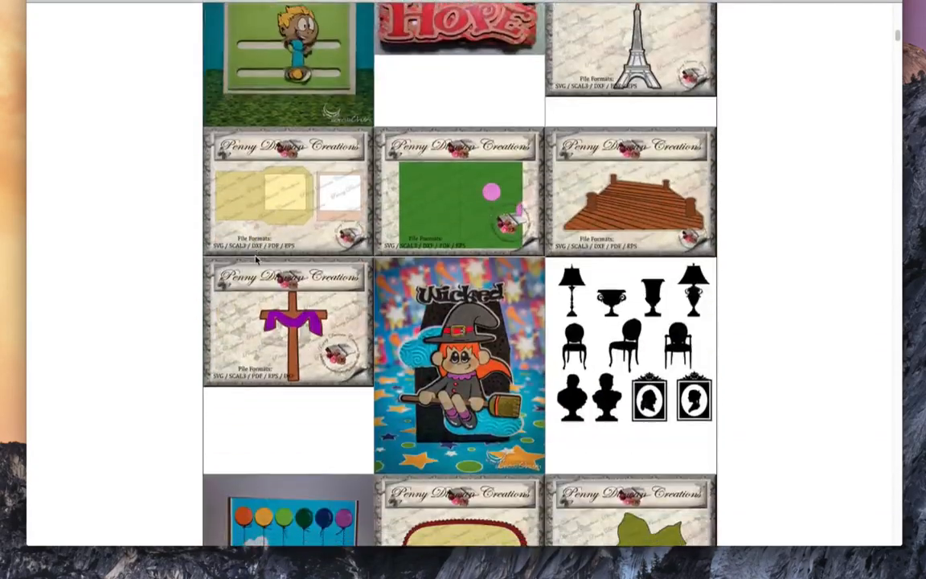
scroll("down", 3)
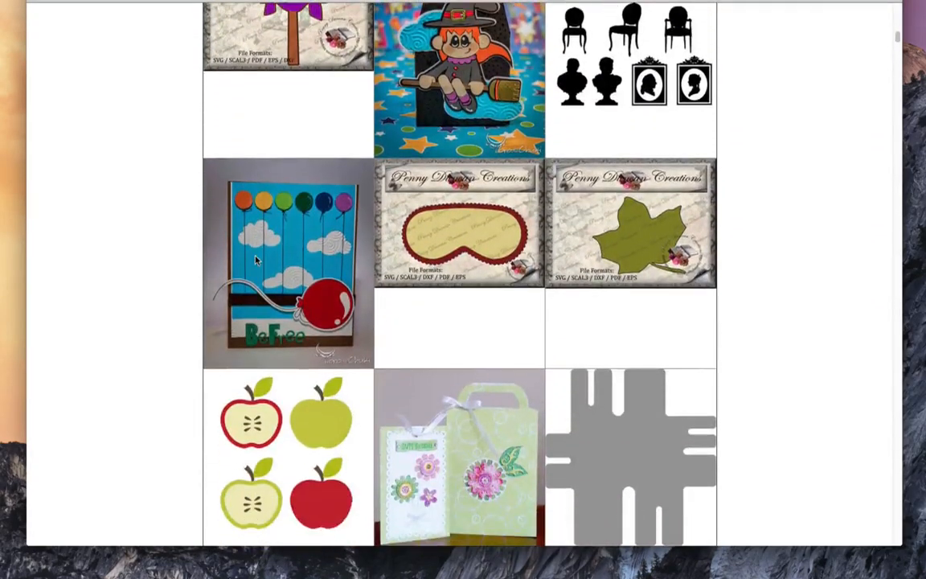
scroll("down", 3)
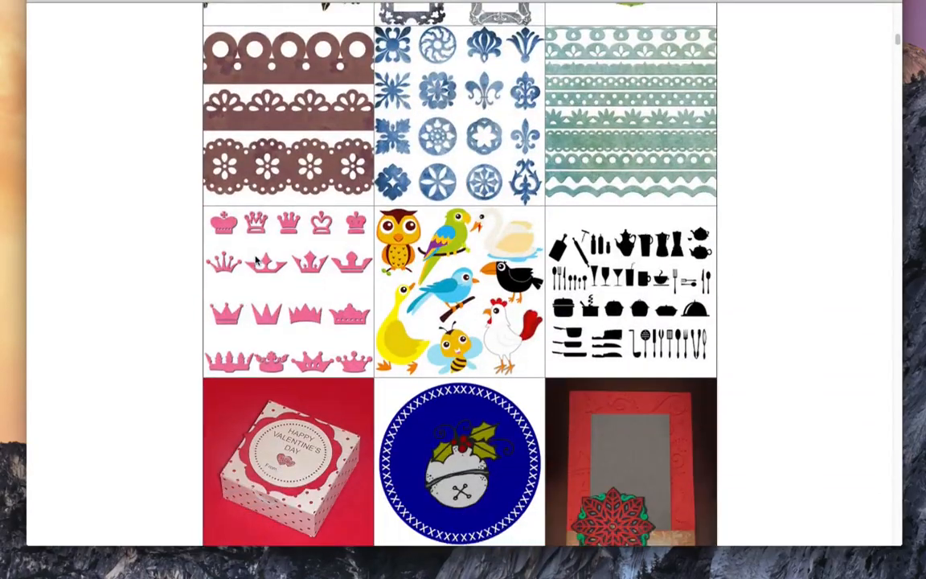
scroll("down", 3)
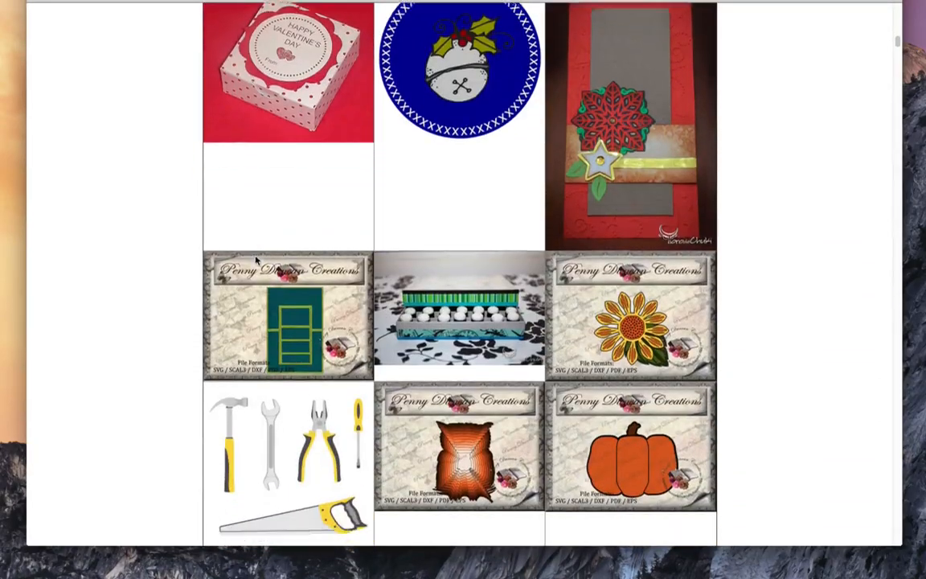
scroll("down", 3)
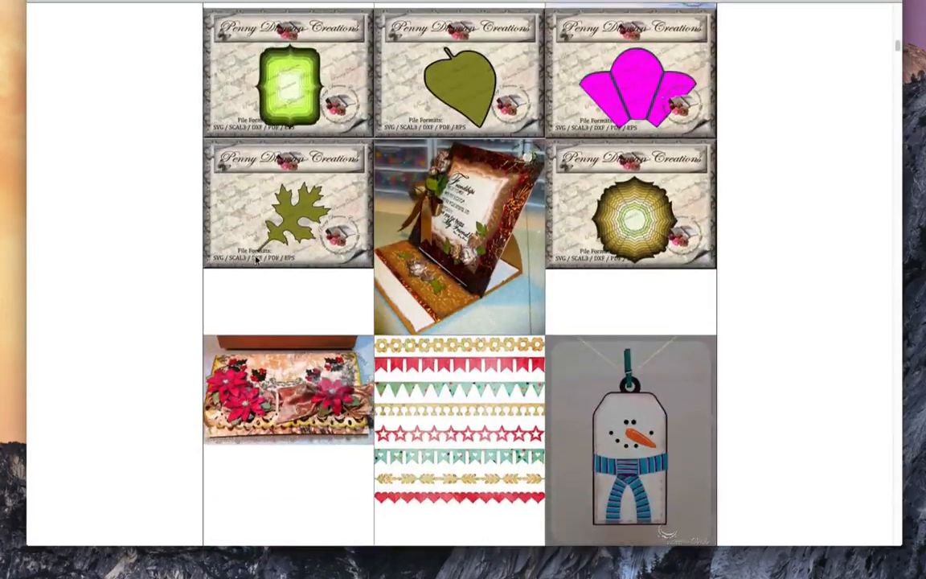
scroll("down", 3)
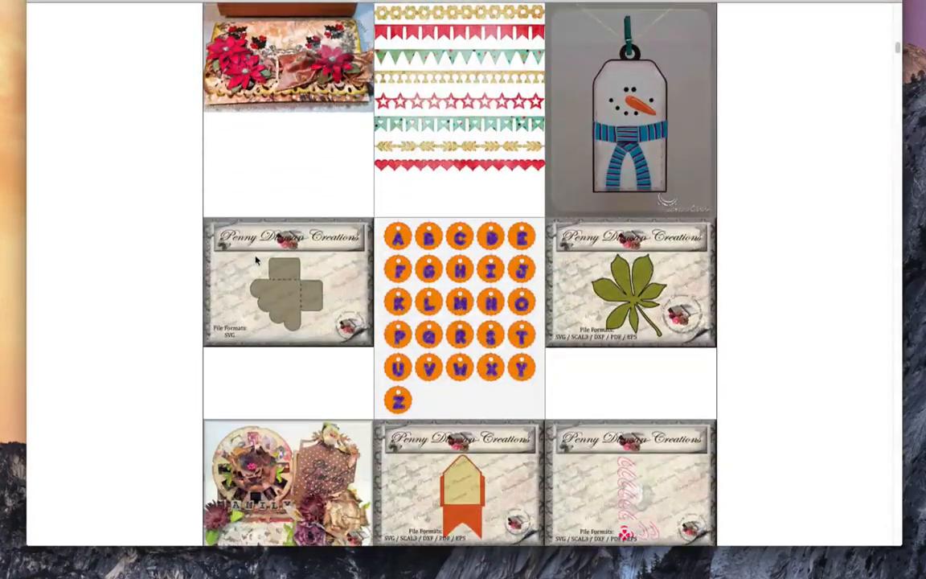
scroll("down", 3)
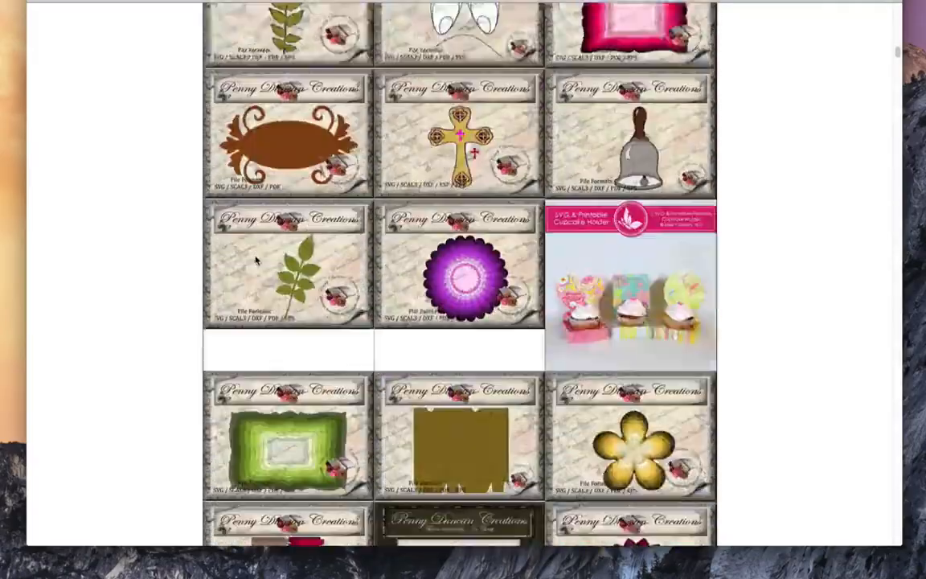
scroll("down", 3)
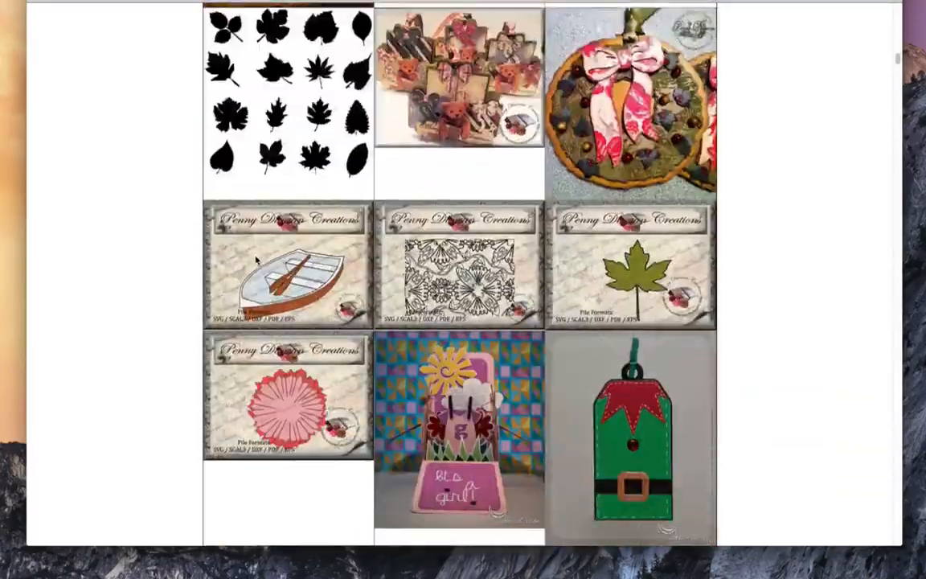
scroll("down", 3)
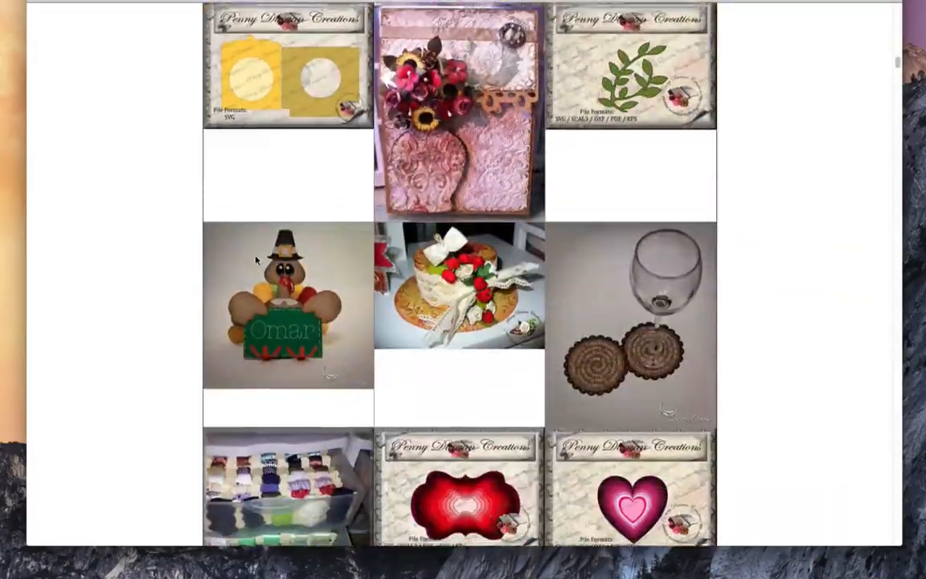
scroll("down", 3)
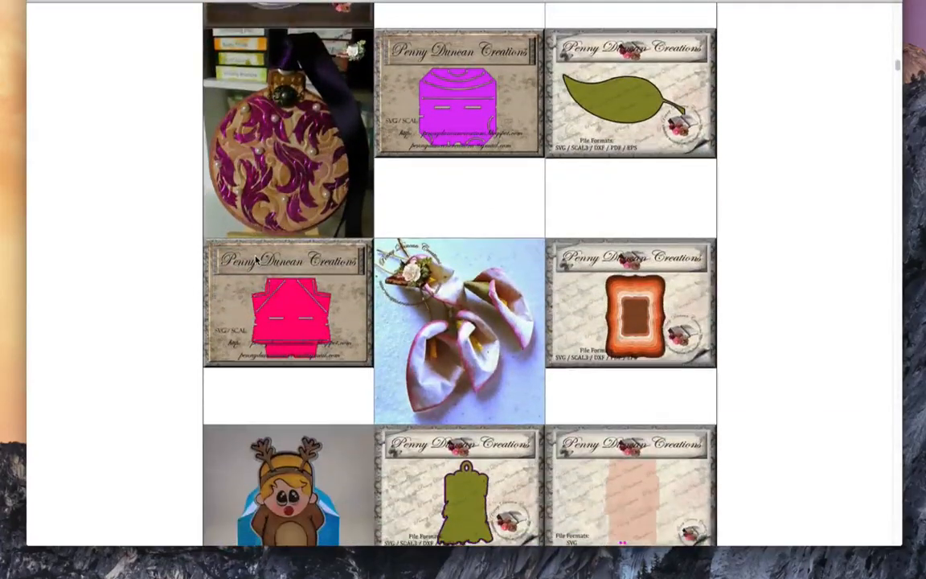
scroll("down", 3)
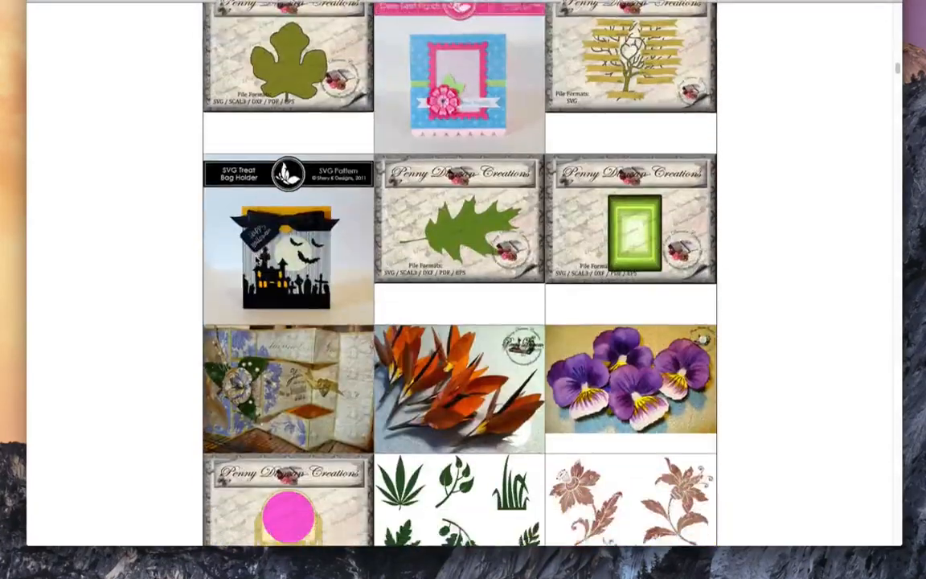
scroll("down", 3)
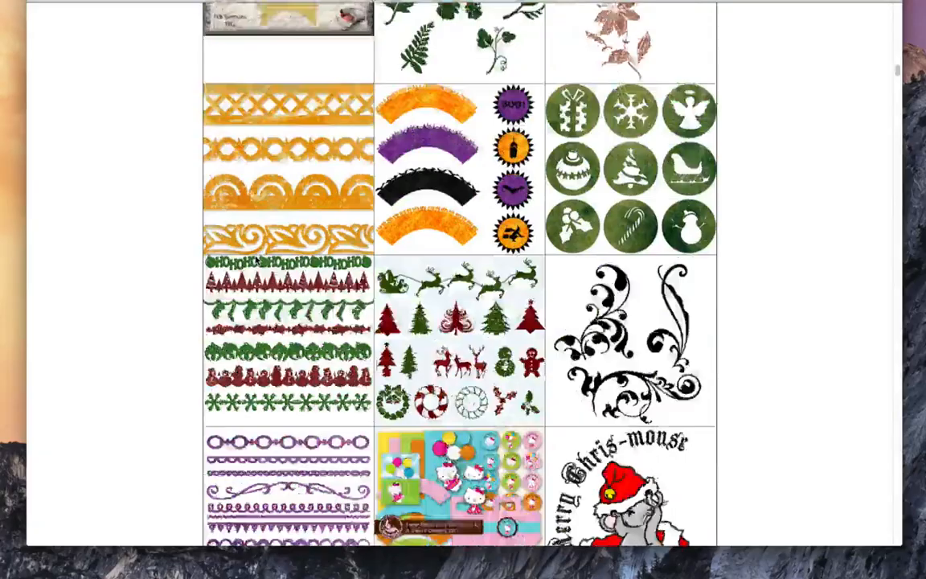
scroll("down", 3)
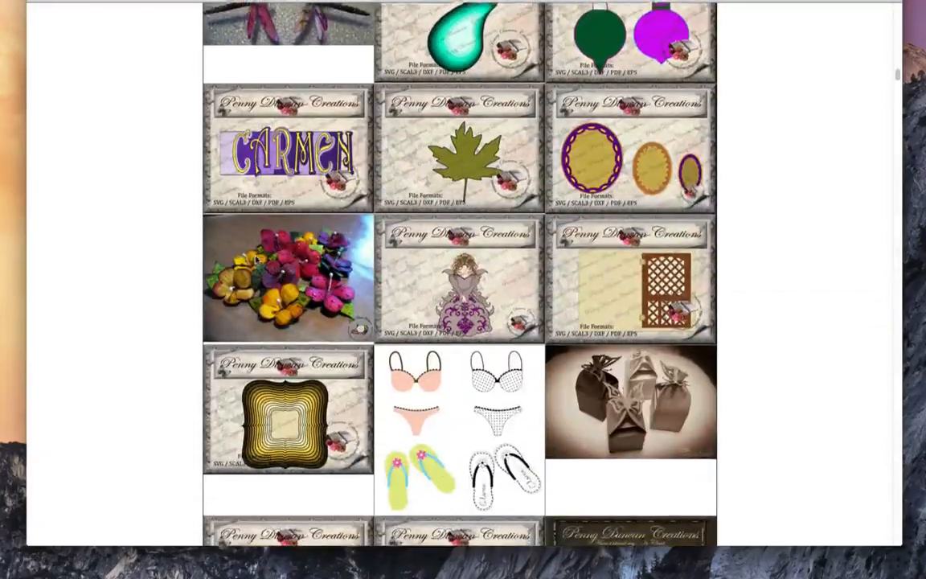
scroll("down", 3)
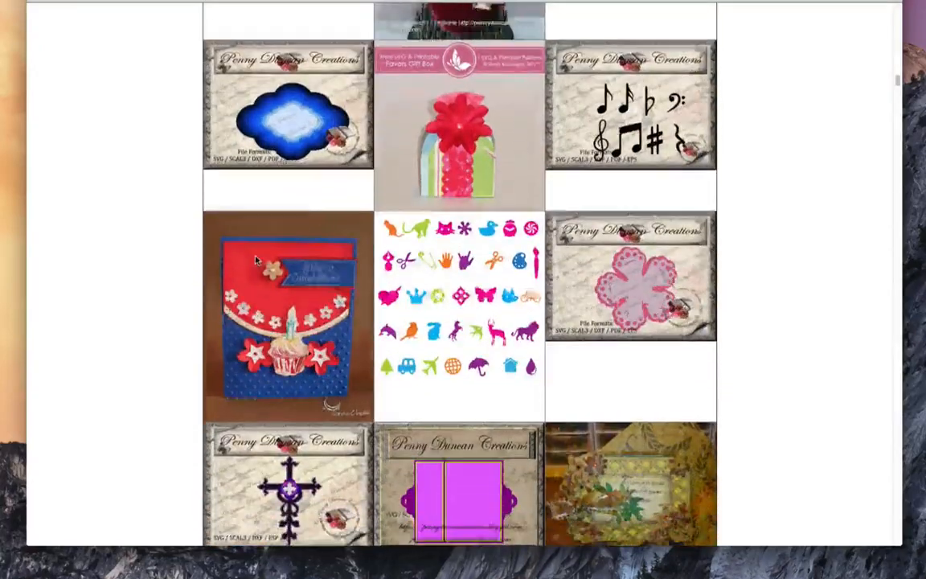
Scroll the gallery grid a little further toward its end
scroll("down", 3)
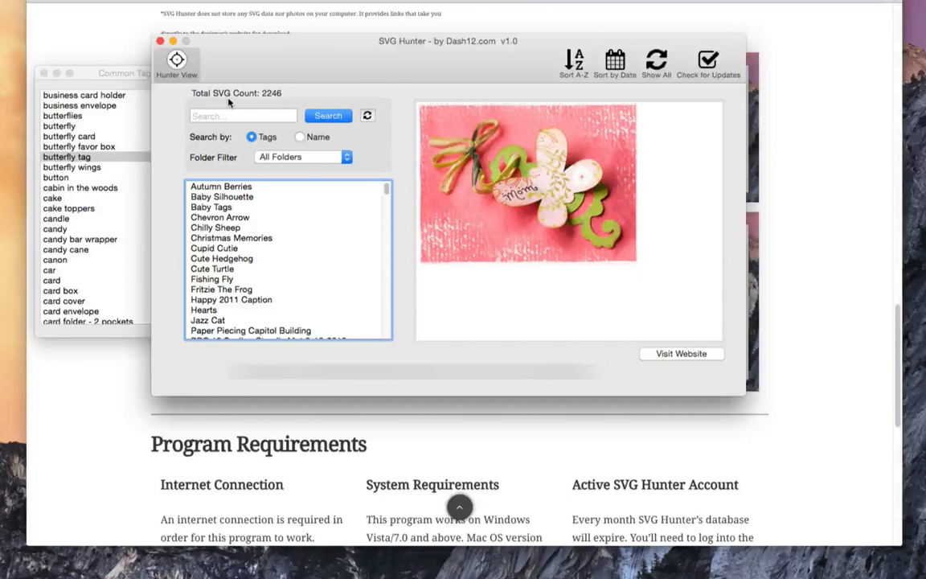
mouse_move(279, 246)
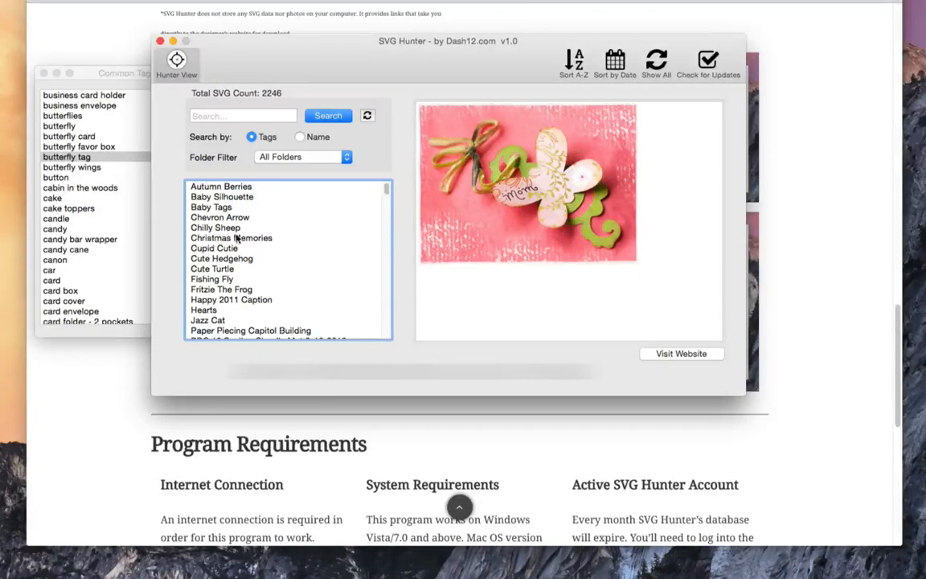
Scroll the alphabetical tag list past the 3D entries to Card Cover, Card Kit and Card Stand
scroll("down", 3)
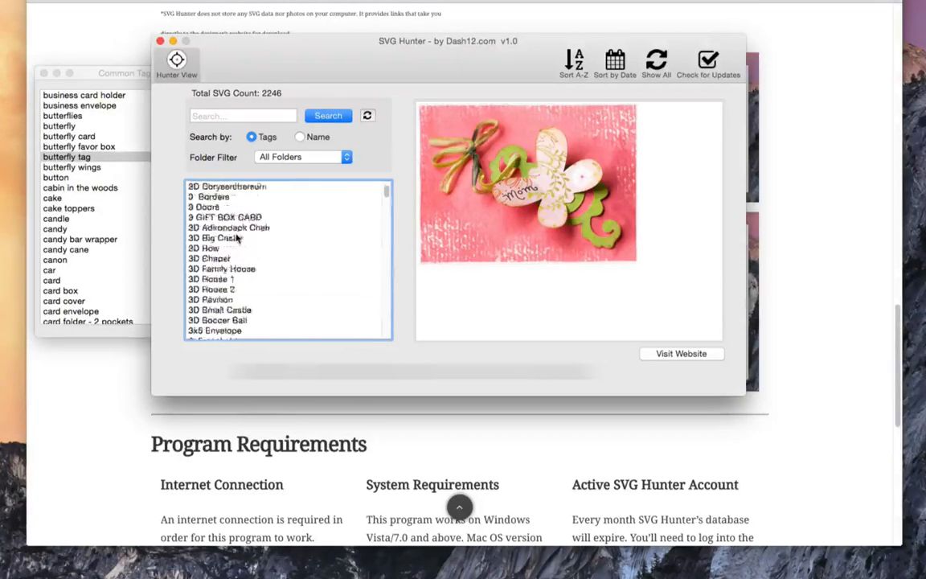
scroll("down", 3)
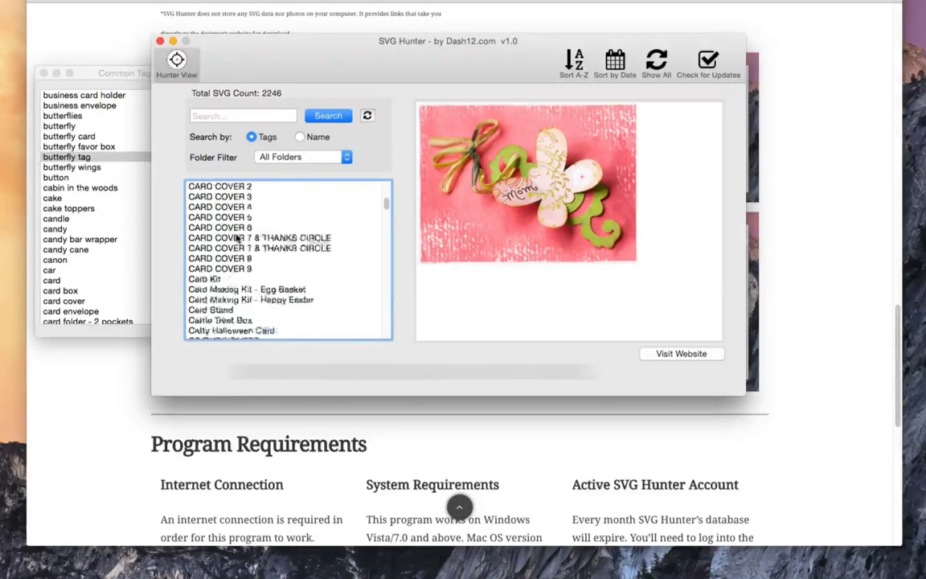
Set the Folder Filter to the Backgrounds folder from Birds Cards
left_click(303, 158)
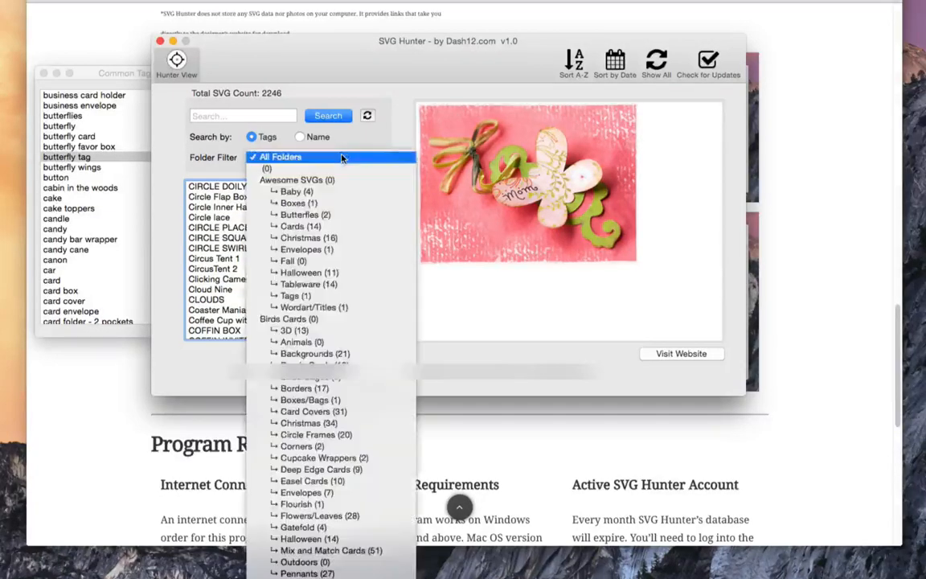
mouse_move(314, 260)
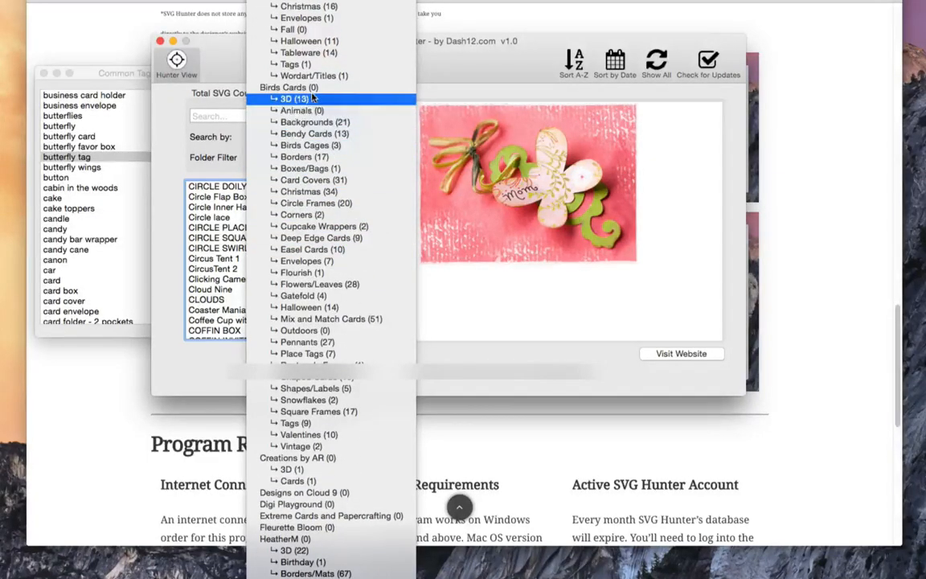
left_click(313, 123)
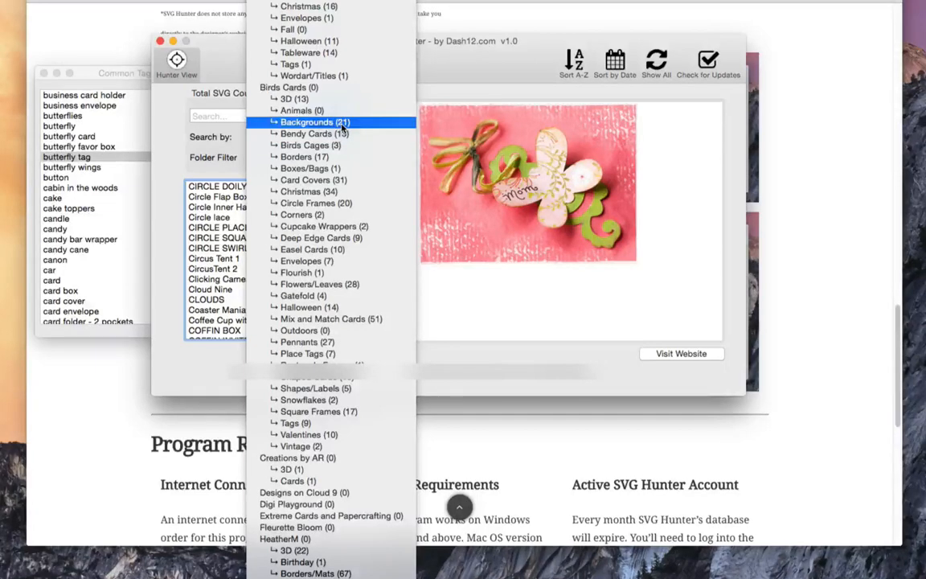
left_click(307, 122)
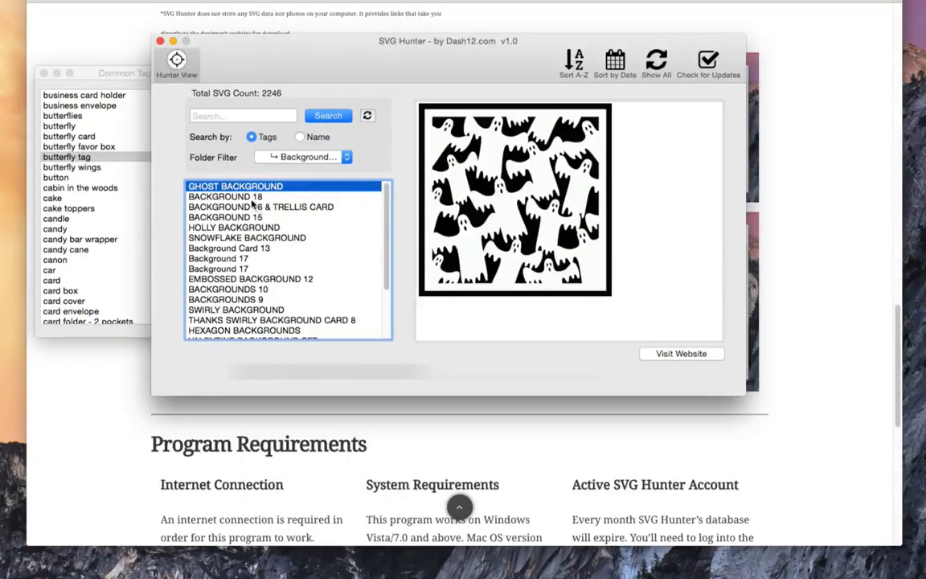
Preview Background Card 13 and then the Swirly Background design
left_click(229, 248)
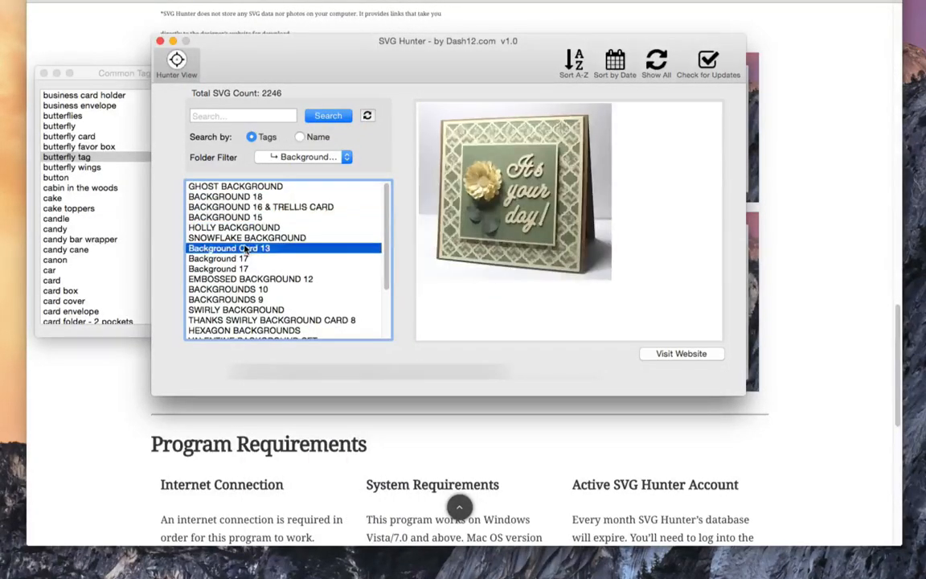
left_click(235, 309)
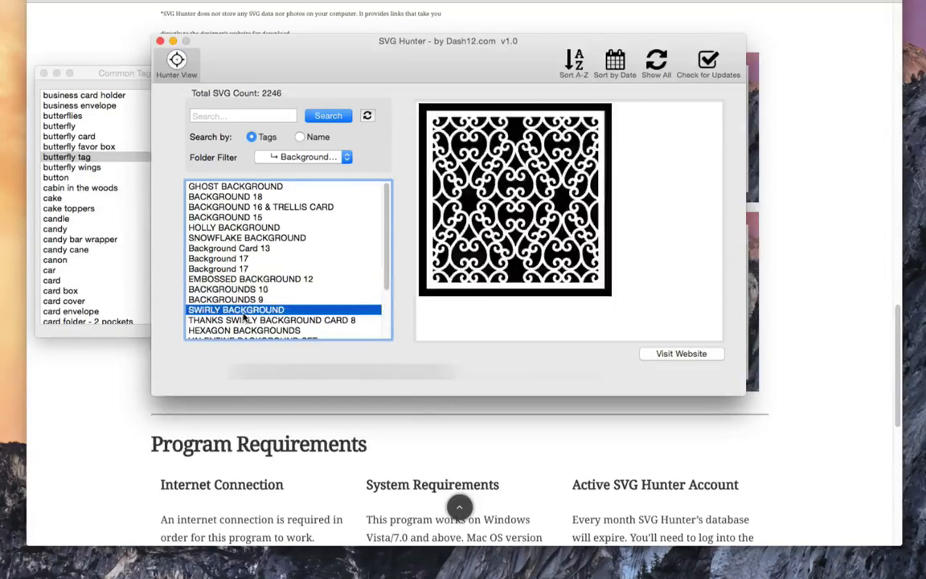
mouse_move(238, 254)
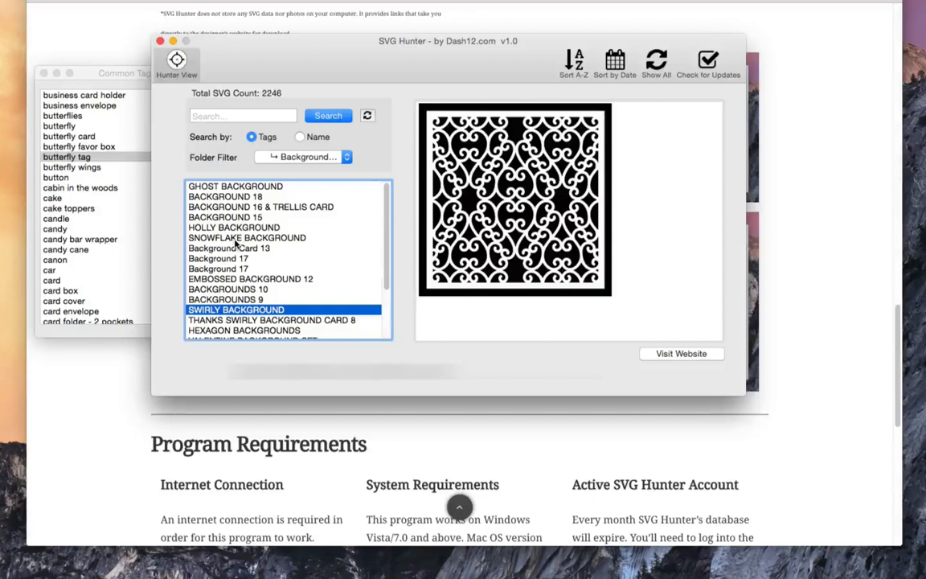
mouse_move(223, 178)
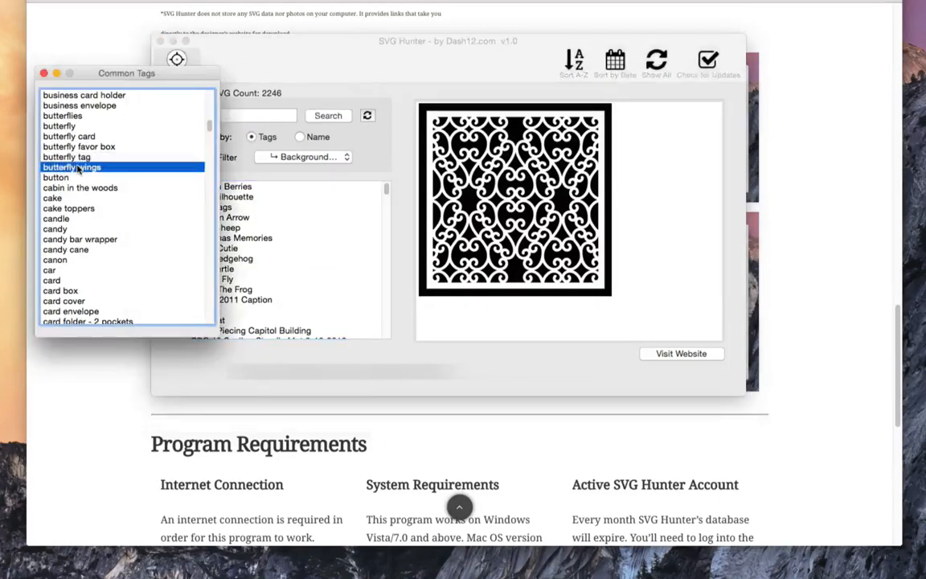
Browse the 3D tag results and preview the 3D Chapel design
scroll("up", 3)
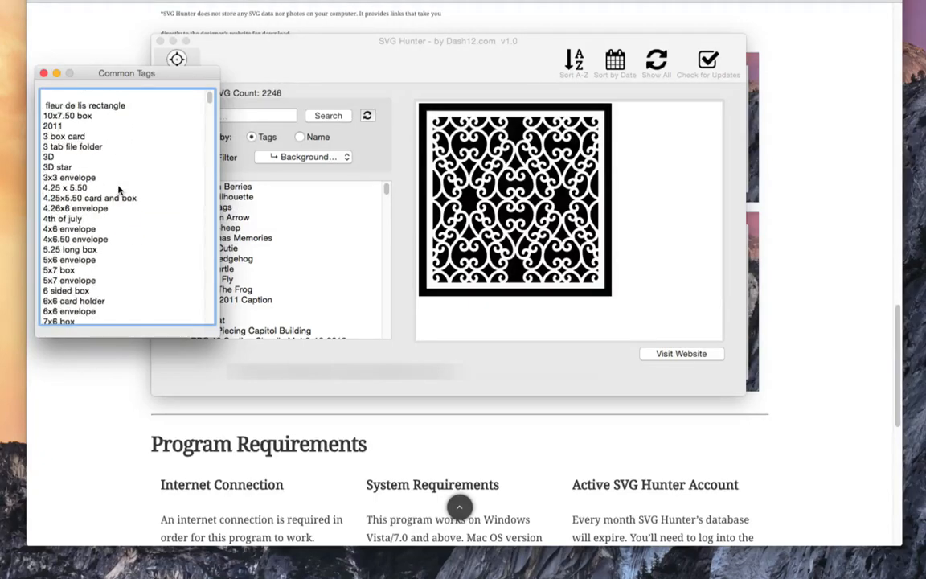
scroll("down", 3)
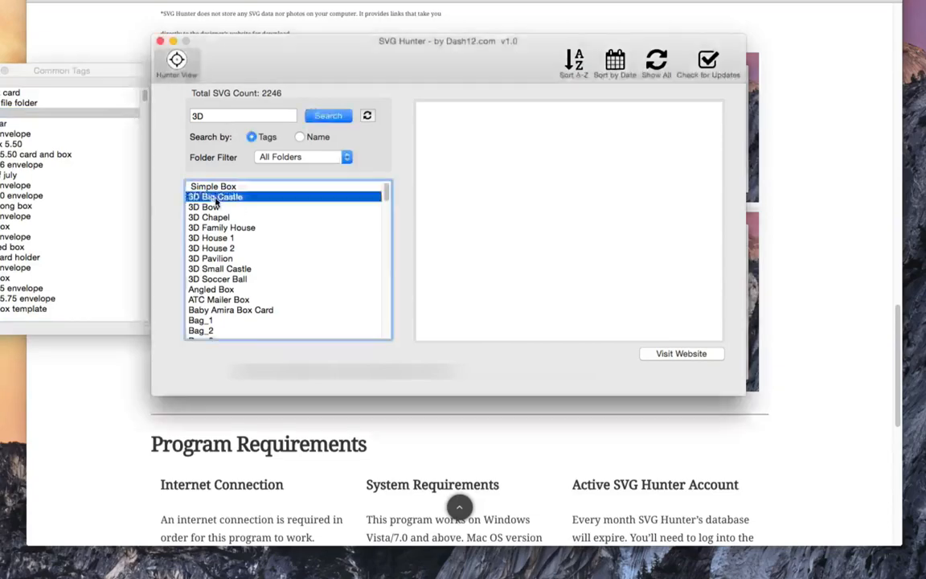
left_click(209, 217)
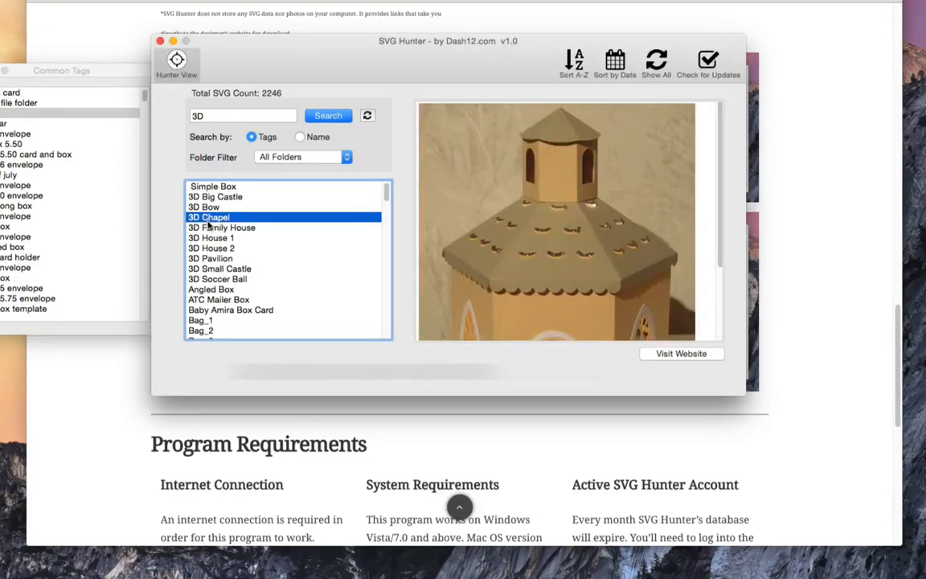
left_click(211, 289)
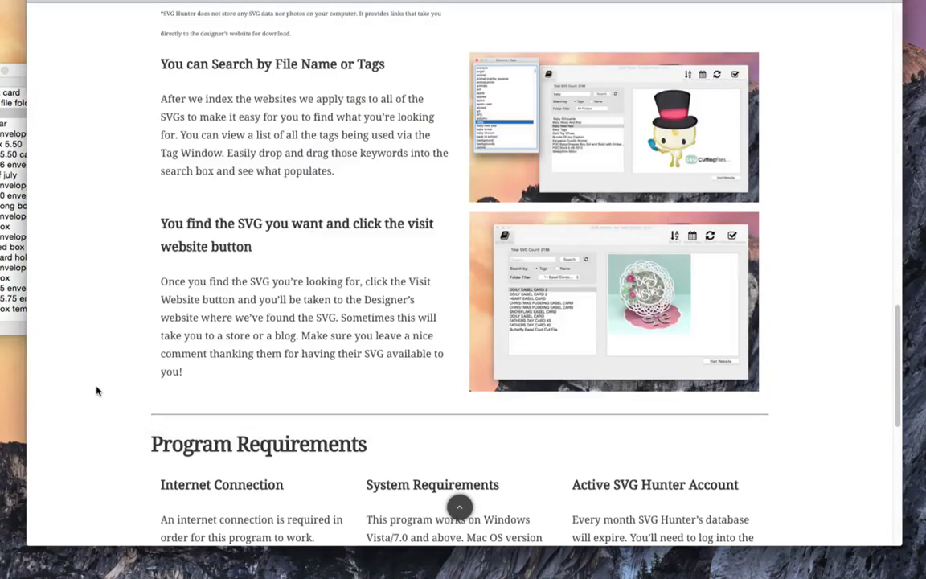
mouse_move(338, 296)
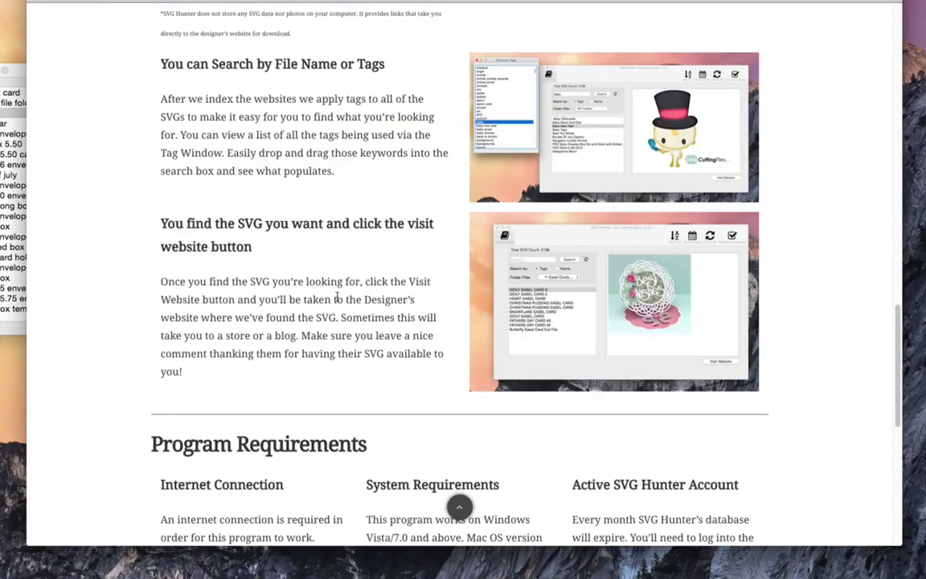
Scroll the svghunter.com page down to the Pricing & Signup section with the $20 one-year signup
scroll("down", 3)
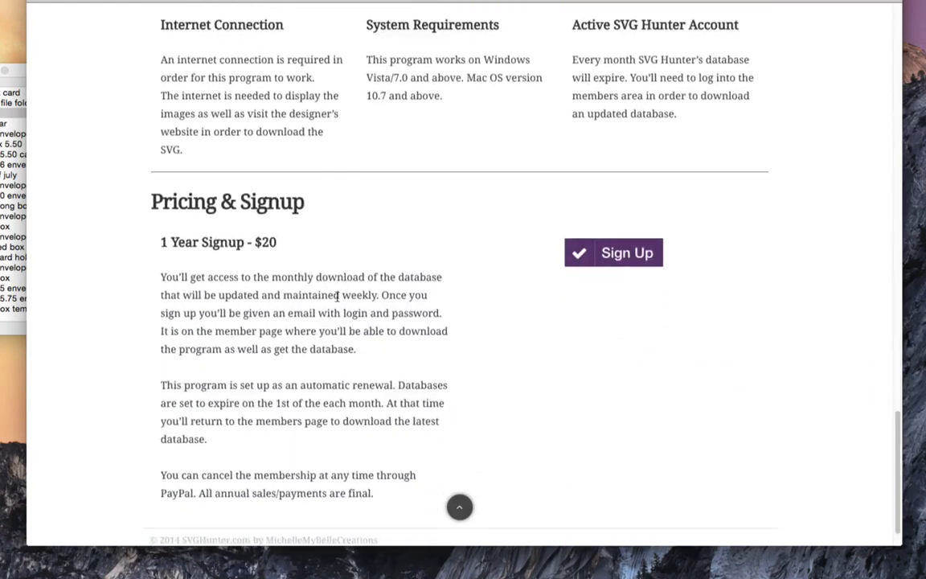
scroll("down", 3)
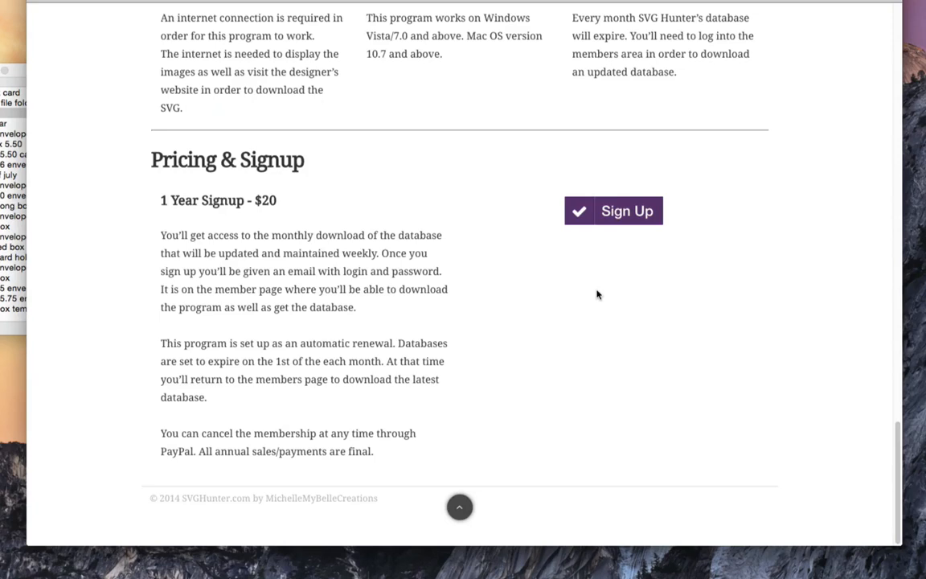
mouse_move(447, 286)
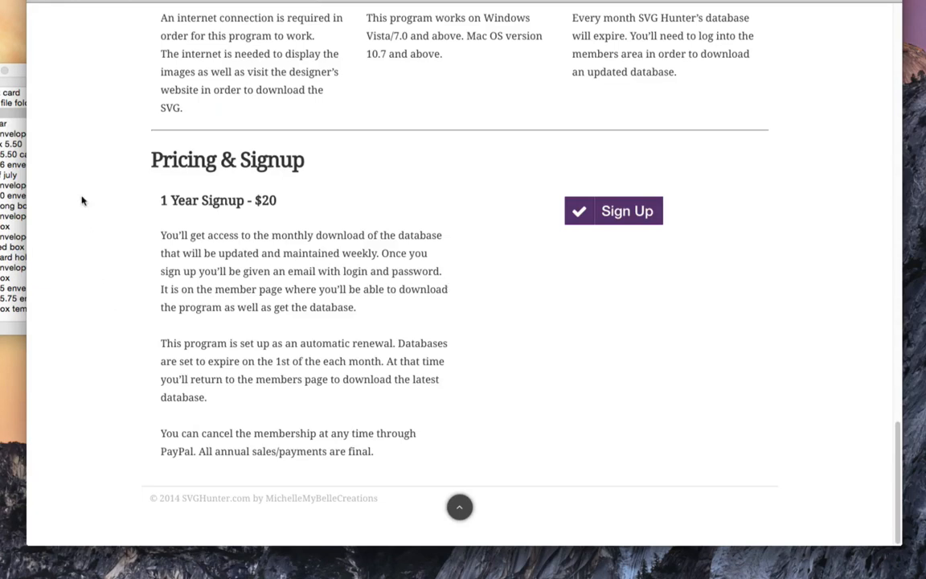
mouse_move(201, 232)
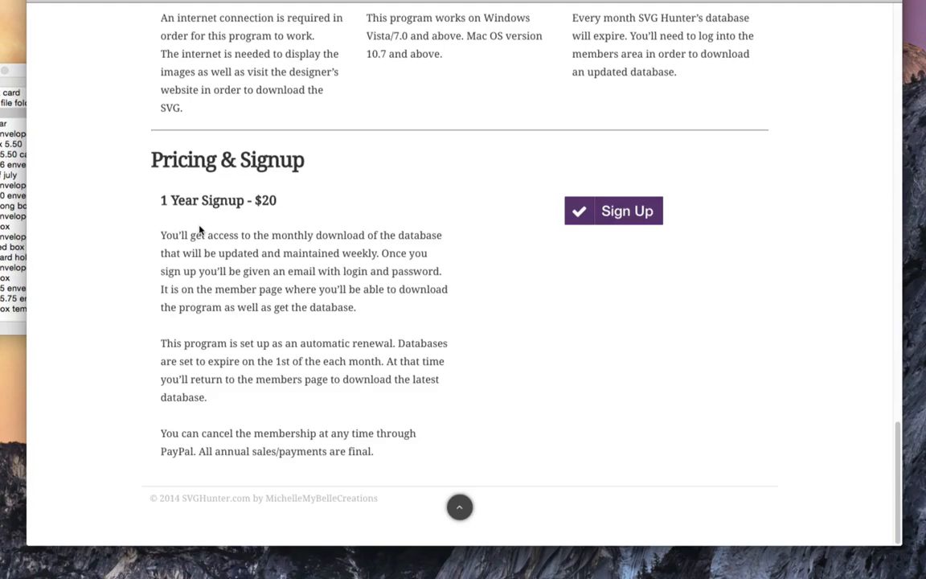
mouse_move(249, 283)
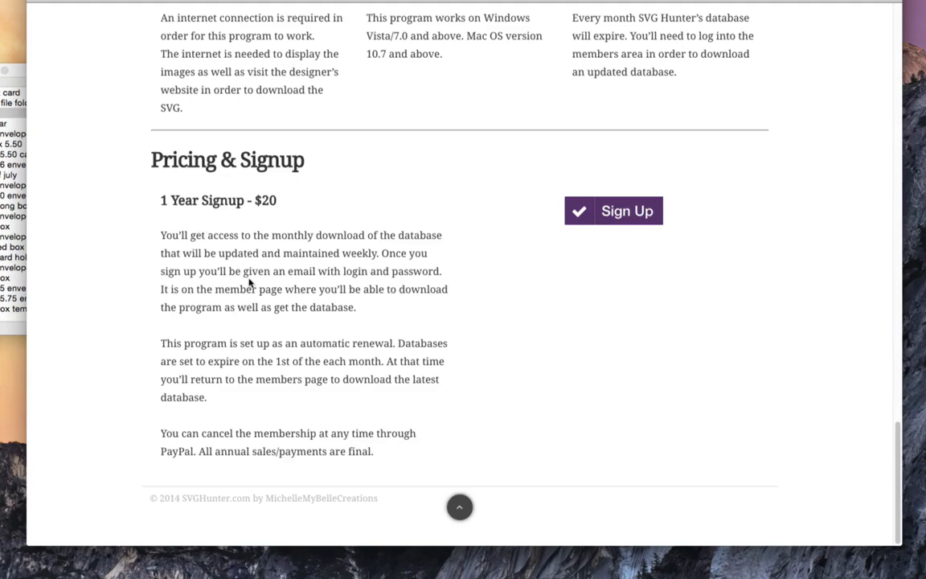
Scroll around the page and return to the top banner and logo of svghunter.com
scroll("up", 3)
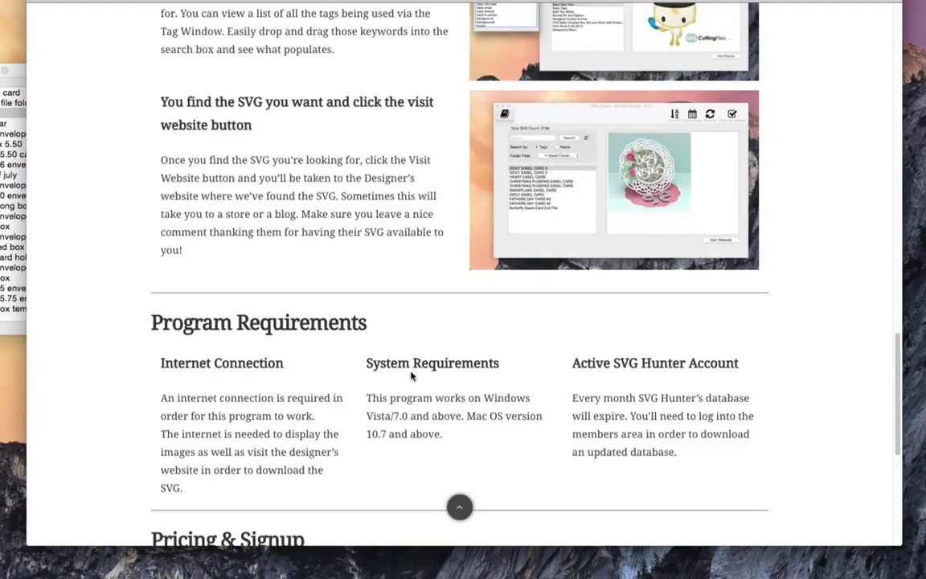
scroll("up", 3)
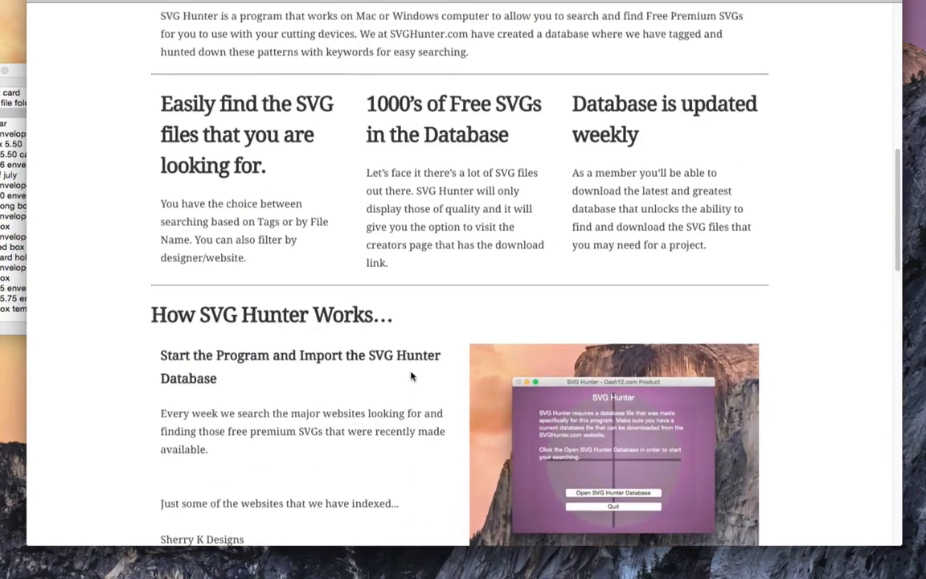
scroll("down", 3)
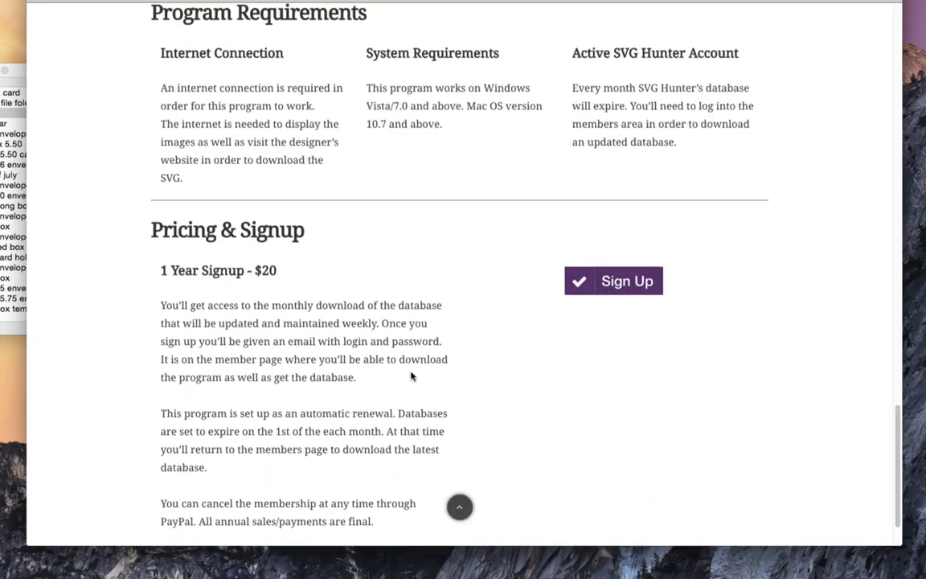
scroll("down", 3)
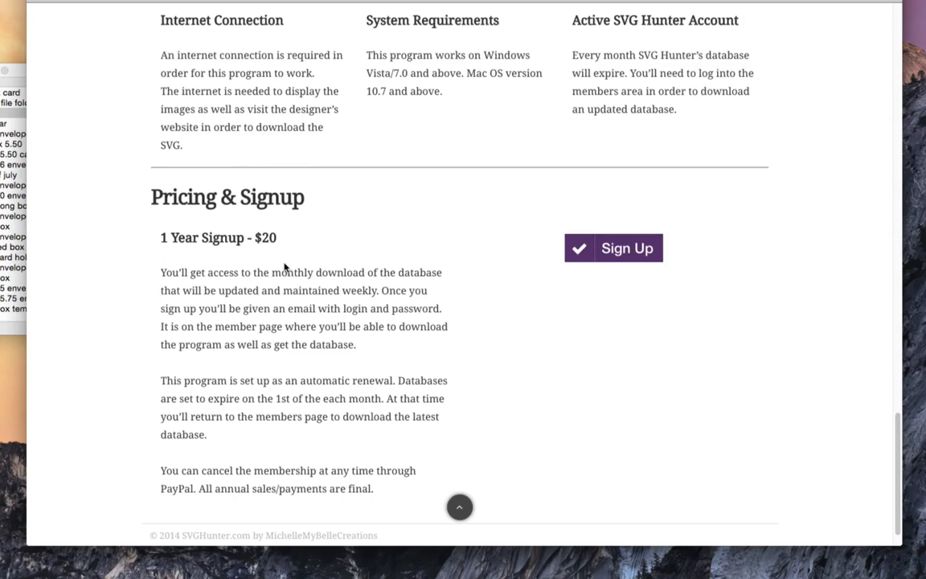
scroll("down", 3)
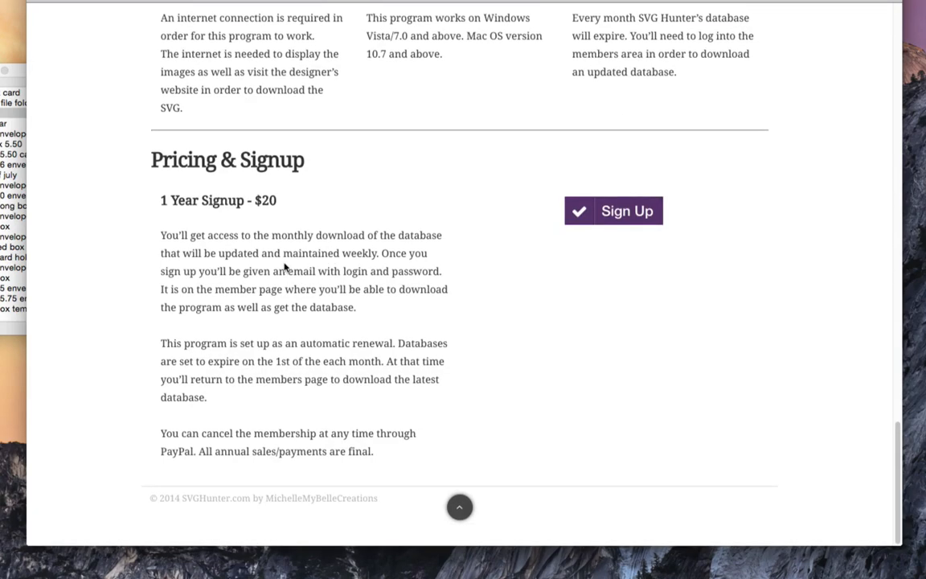
scroll("up", 3)
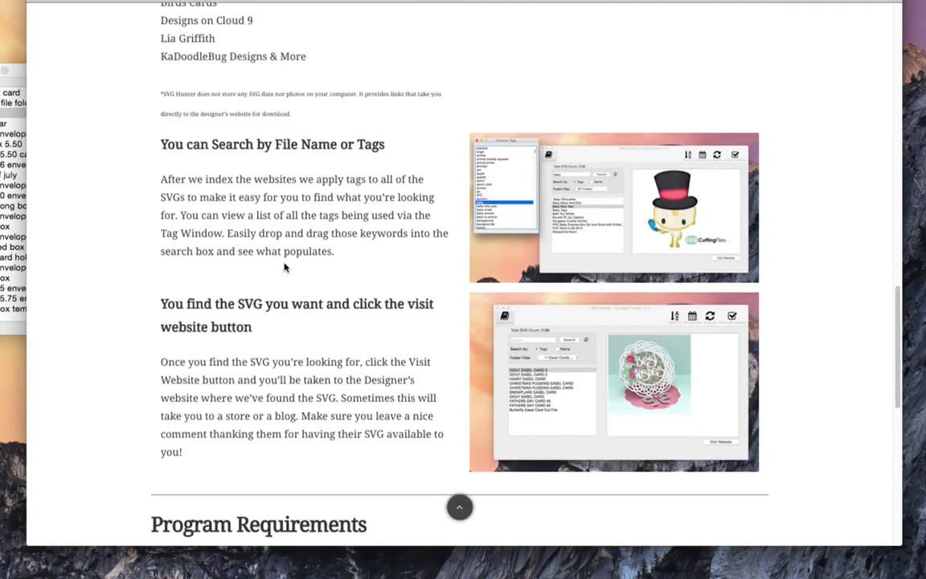
scroll("up", 3)
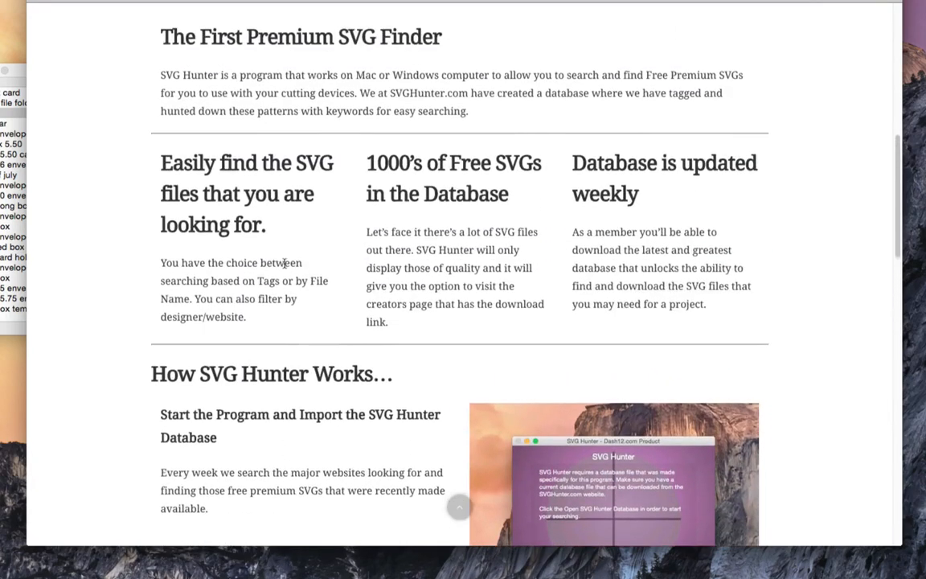
scroll("up", 3)
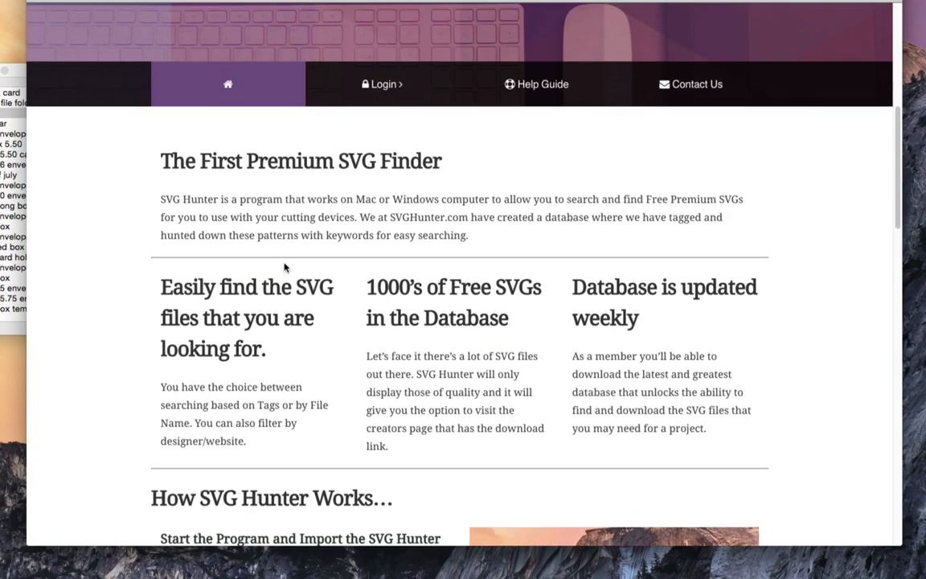
scroll("up", 3)
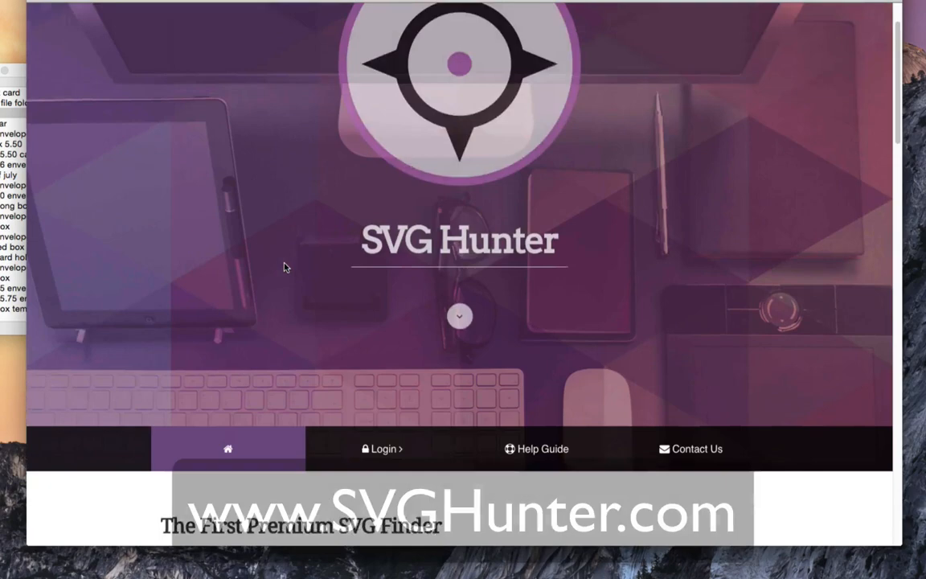